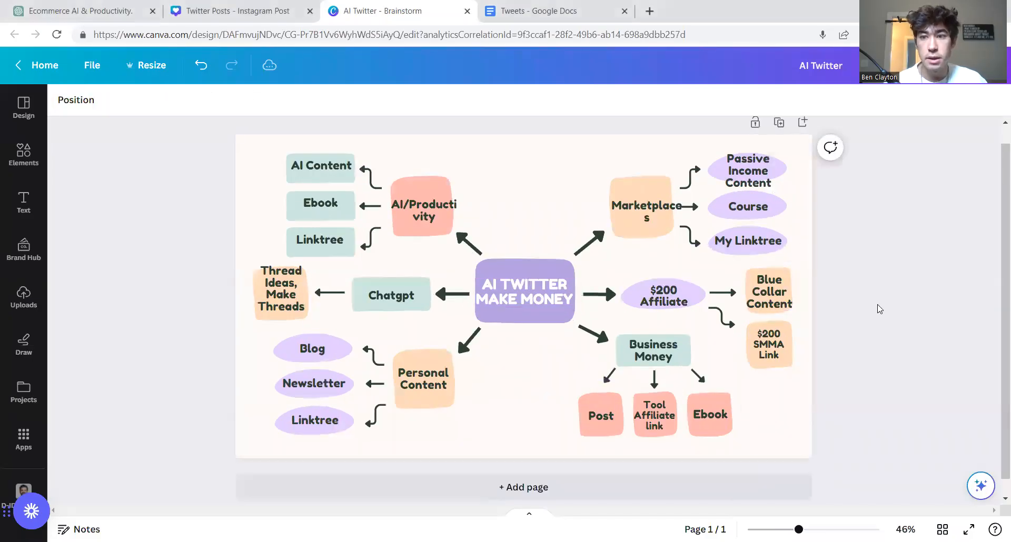
- Review the mind map nodes: Thread Ideas, Chatgpt, and the central AI TWITTER MAKE MONEY node
{"action": "scroll", "scroll_direction": "down", "scroll_amount": 3}
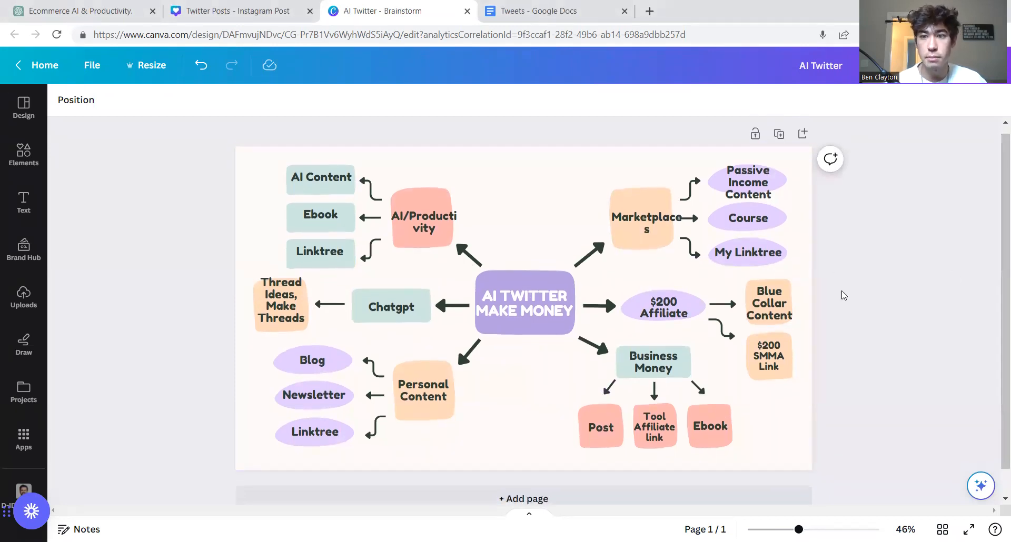
{"action": "mouse_move", "coordinate": [864, 307]}
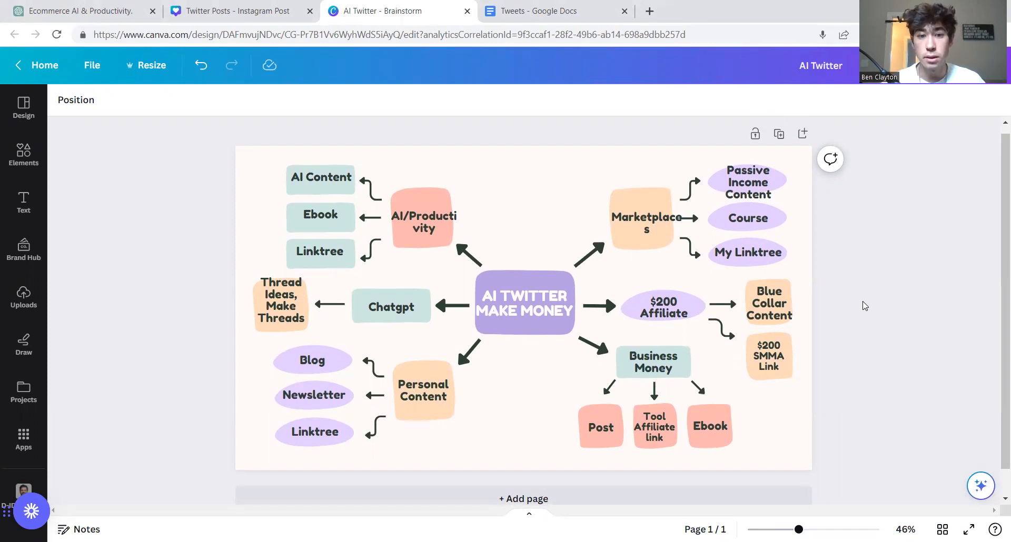
{"action": "left_click", "coordinate": [281, 300]}
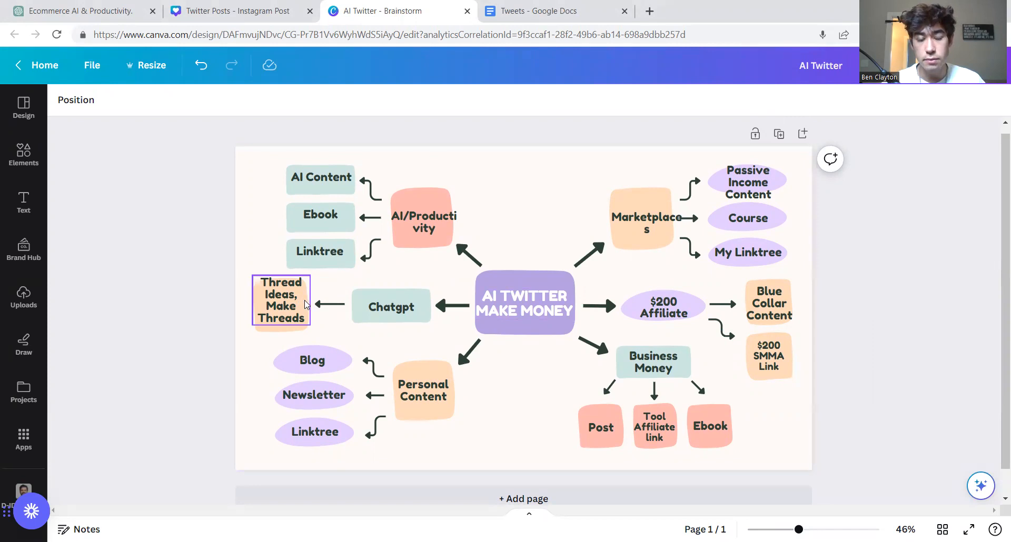
{"action": "mouse_move", "coordinate": [301, 299]}
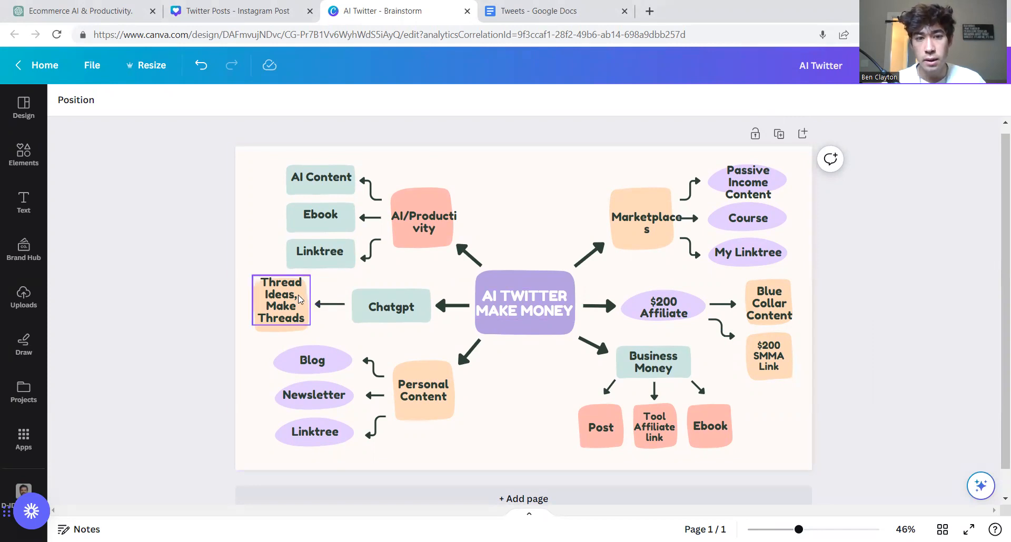
{"action": "left_click", "coordinate": [391, 307]}
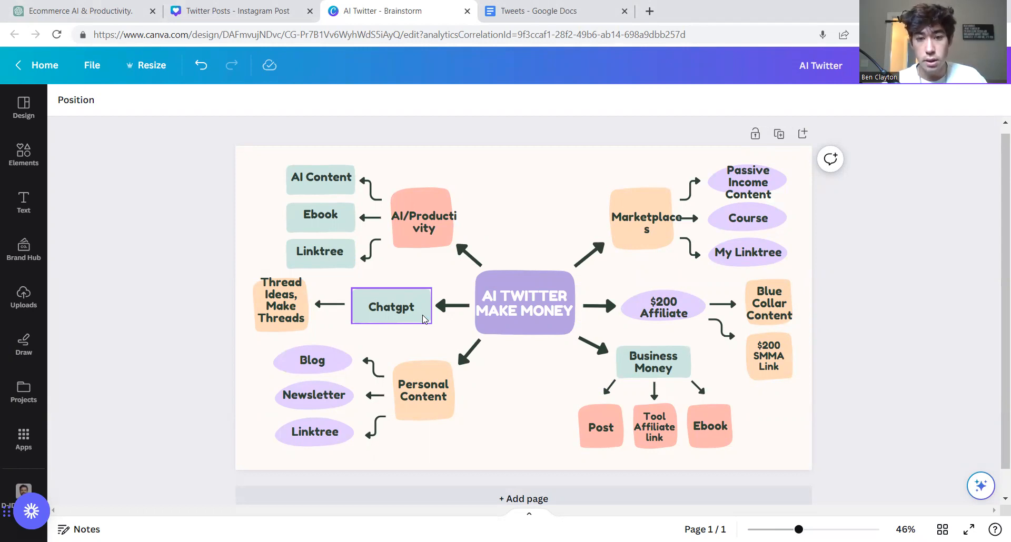
{"action": "left_click", "coordinate": [525, 304]}
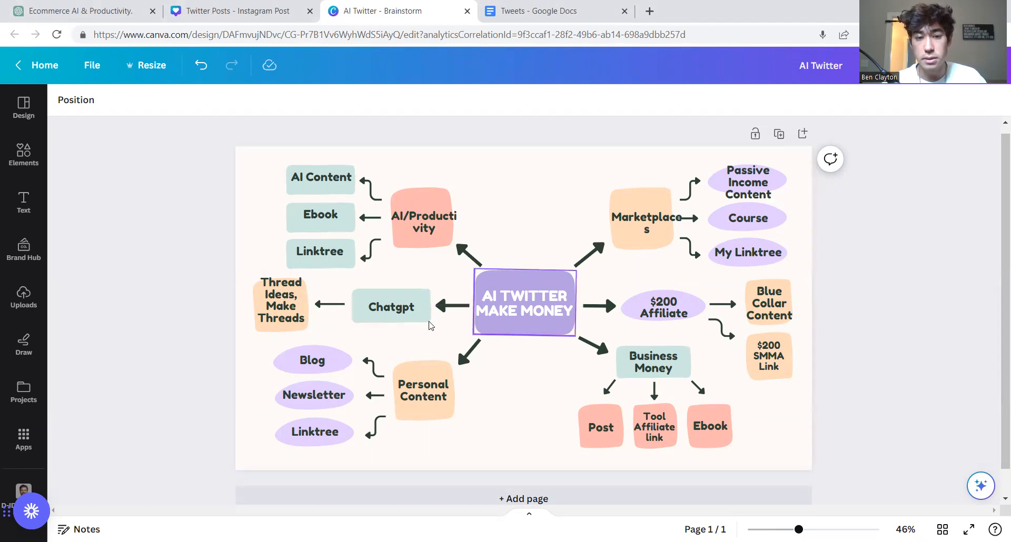
{"action": "mouse_move", "coordinate": [485, 333]}
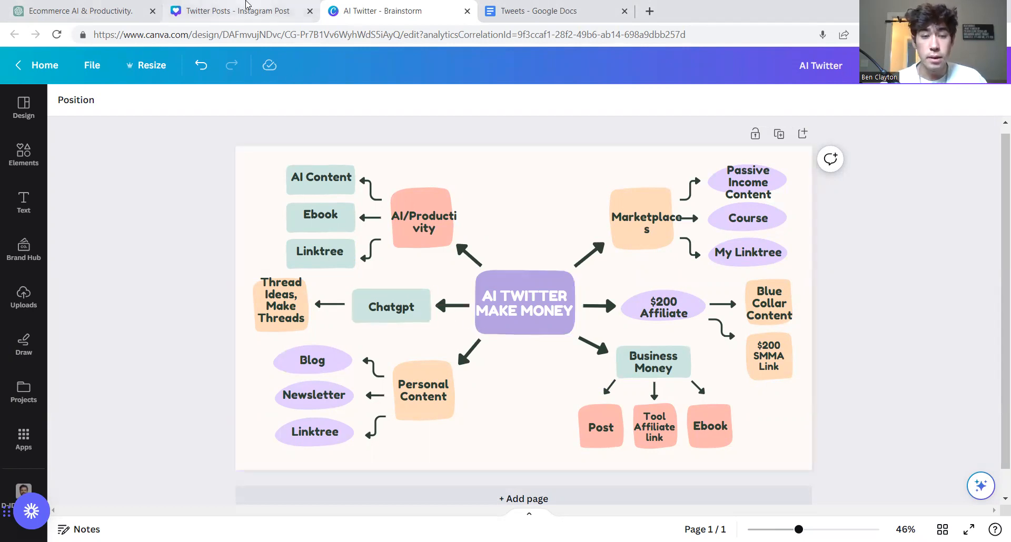
- Switch to the Tweets planning document in Google Docs
{"action": "left_click", "coordinate": [548, 11]}
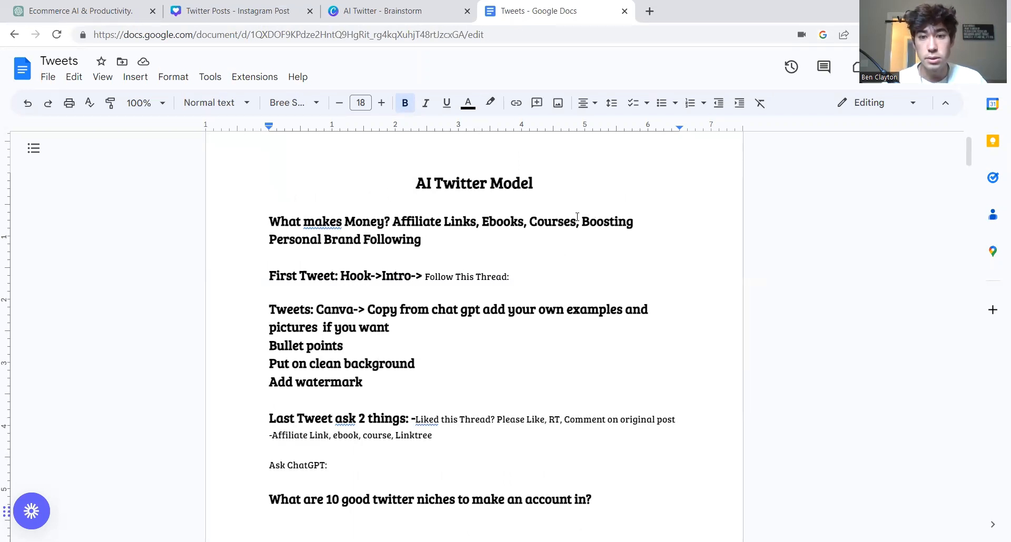
{"action": "mouse_move", "coordinate": [462, 231]}
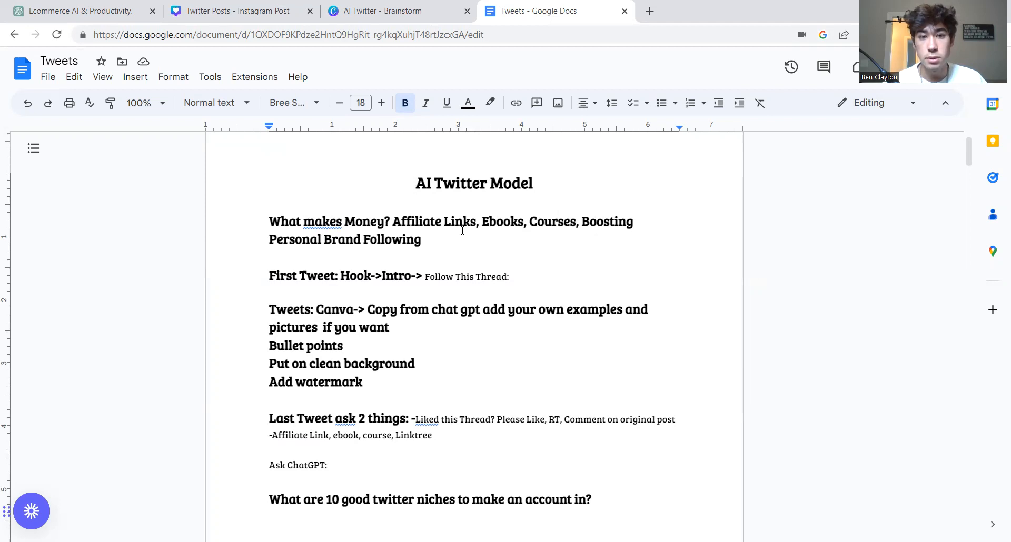
{"action": "mouse_move", "coordinate": [669, 370]}
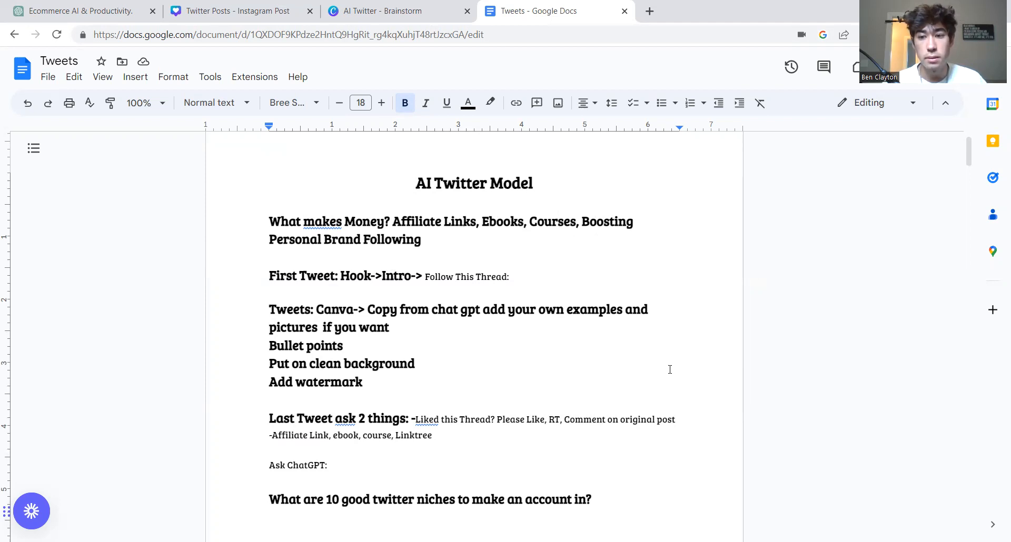
{"action": "mouse_move", "coordinate": [480, 295]}
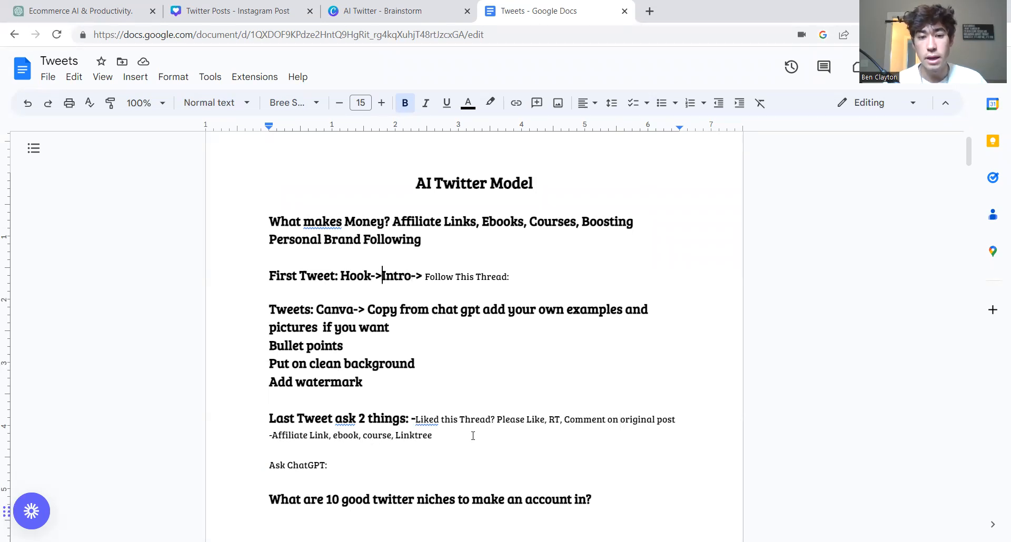
{"action": "mouse_move", "coordinate": [451, 436]}
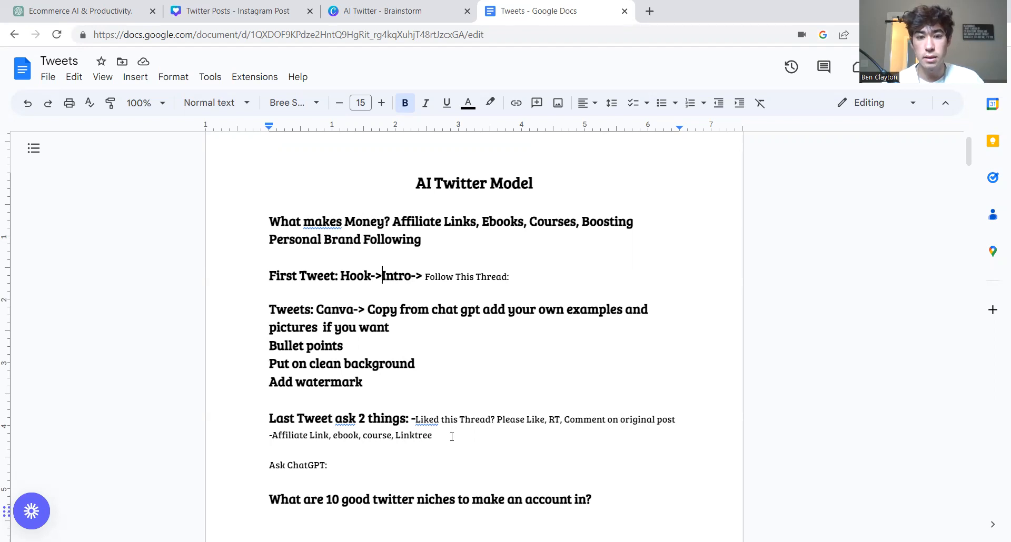
{"action": "mouse_move", "coordinate": [483, 450]}
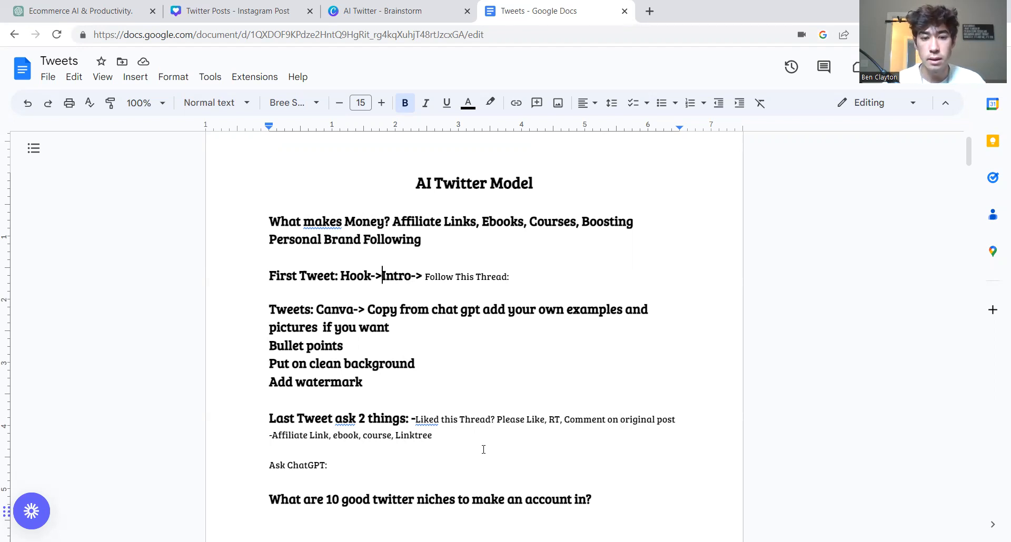
{"action": "mouse_move", "coordinate": [906, 299]}
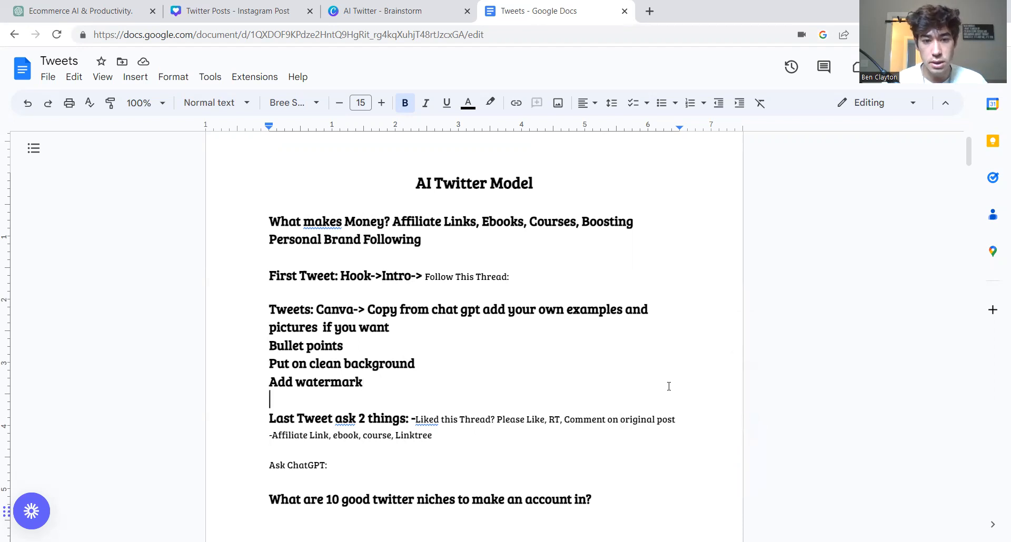
- Review the Ask ChatGPT prompts, then switch to the Ecommerce AI & Productivity ChatGPT conversation
{"action": "scroll", "scroll_direction": "down", "scroll_amount": 3}
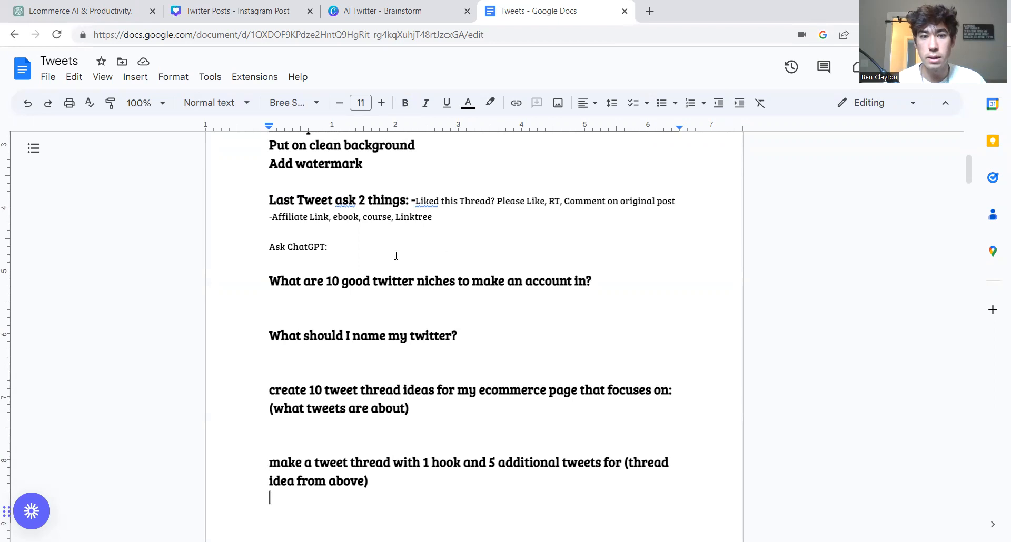
{"action": "mouse_move", "coordinate": [432, 290]}
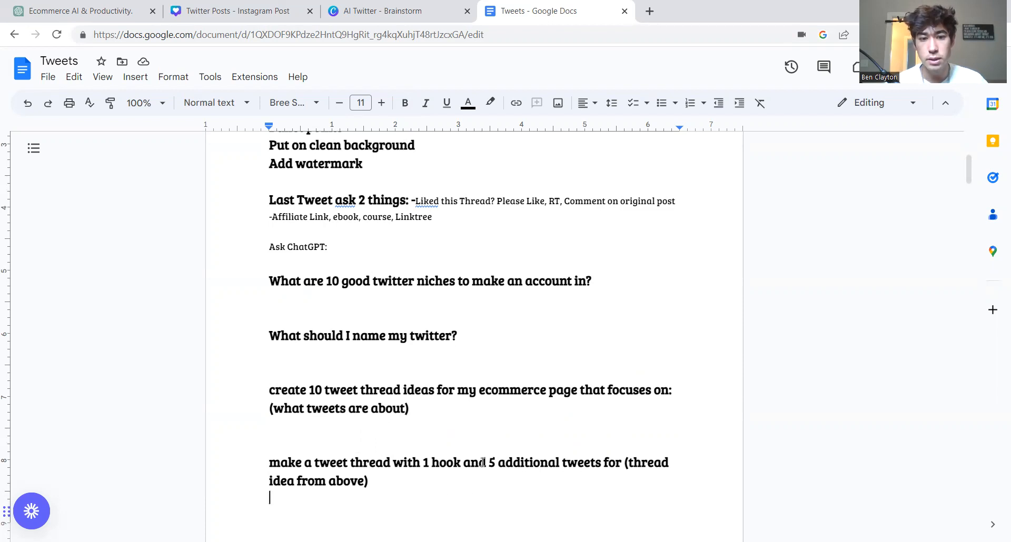
{"action": "left_click", "coordinate": [236, 11]}
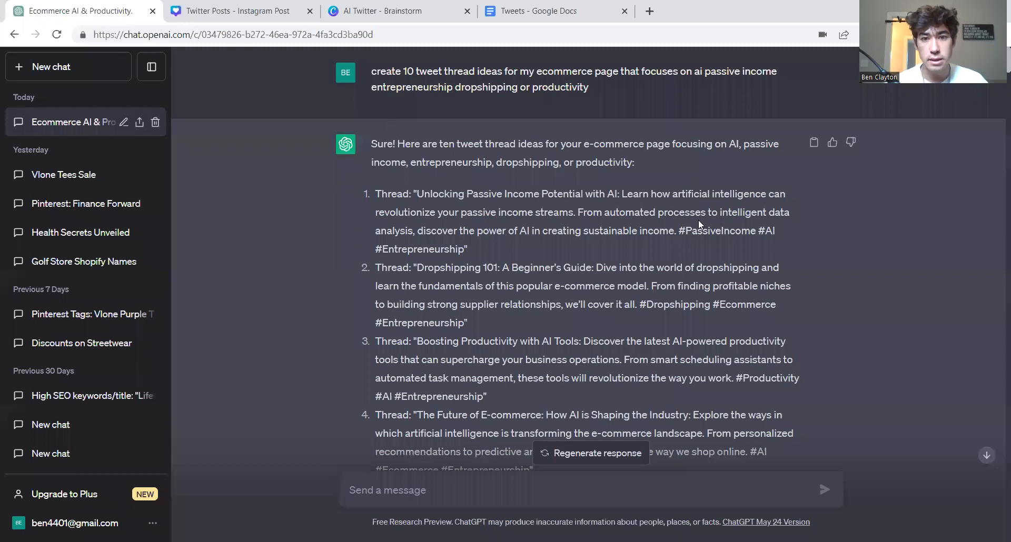
{"action": "mouse_move", "coordinate": [996, 302]}
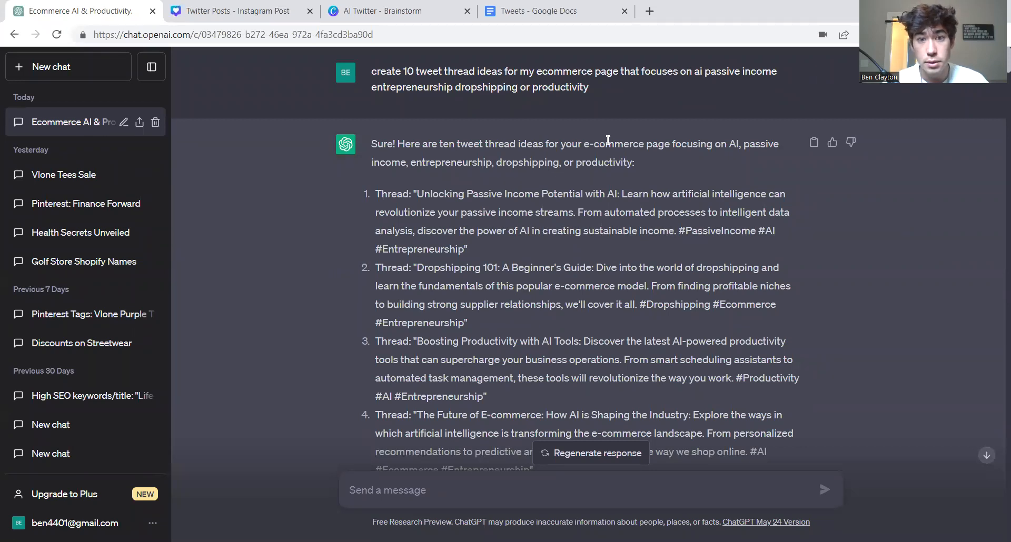
{"action": "mouse_move", "coordinate": [495, 210]}
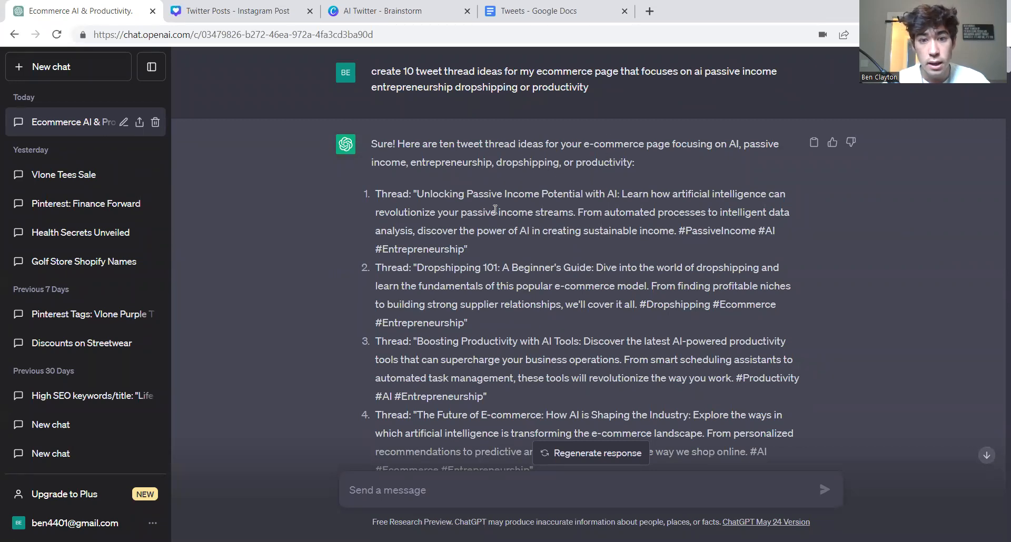
{"action": "scroll", "scroll_direction": "down", "scroll_amount": 3}
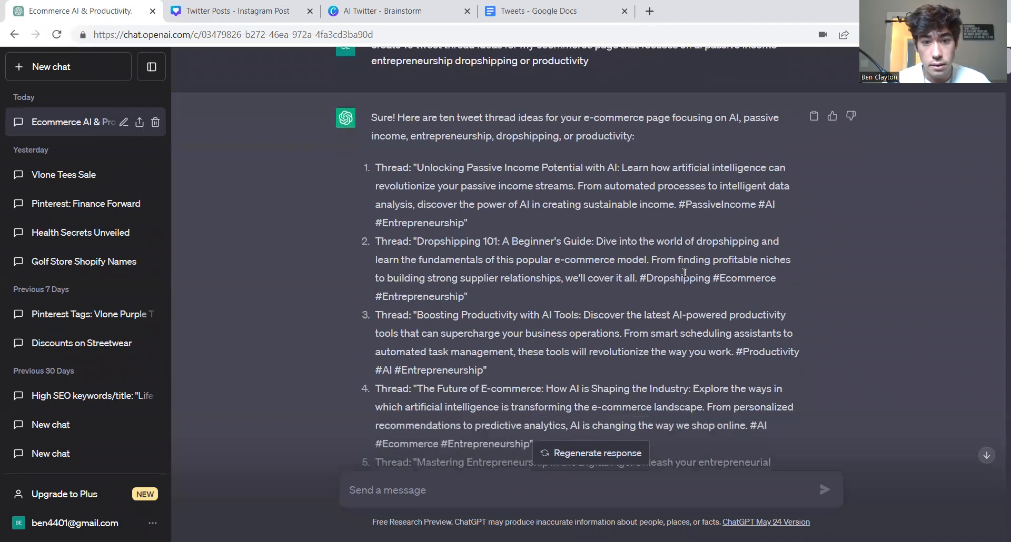
{"action": "scroll", "scroll_direction": "down", "scroll_amount": 3}
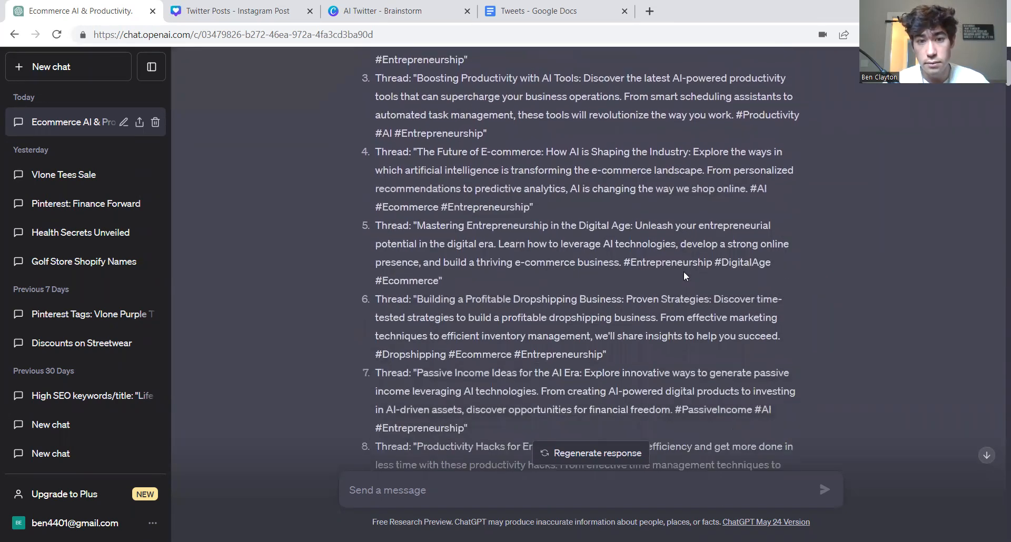
{"action": "scroll", "scroll_direction": "down", "scroll_amount": 3}
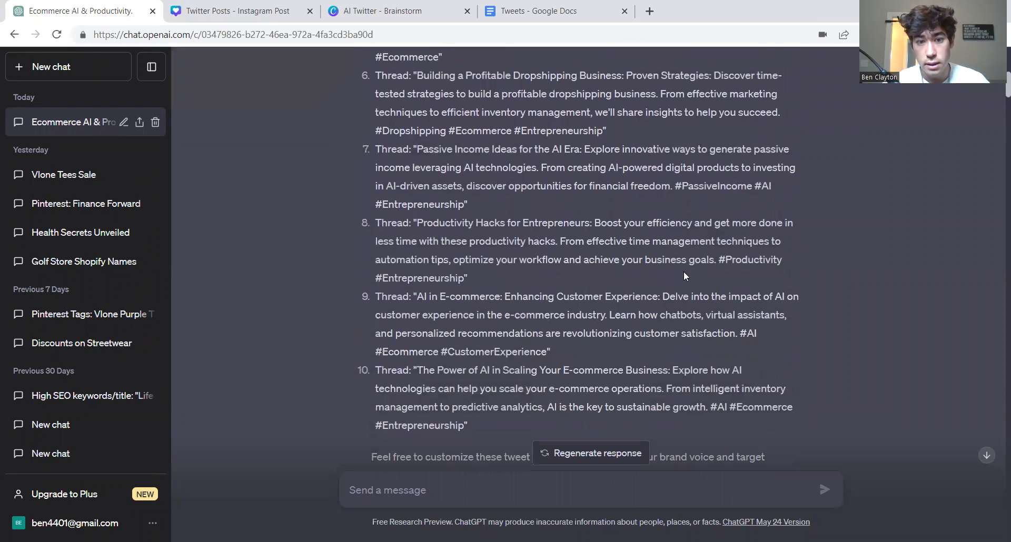
{"action": "scroll", "scroll_direction": "down", "scroll_amount": 3}
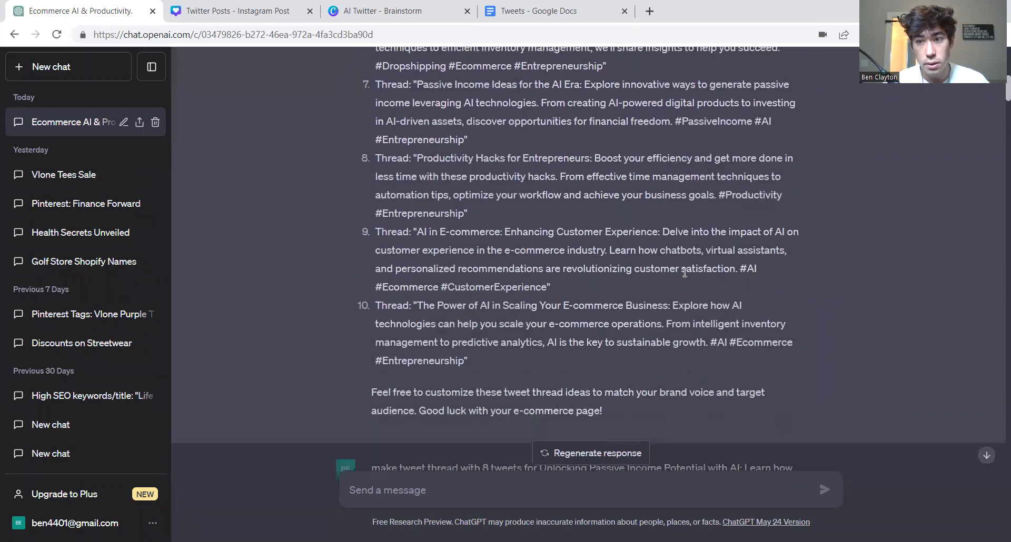
{"action": "scroll", "scroll_direction": "down", "scroll_amount": 3}
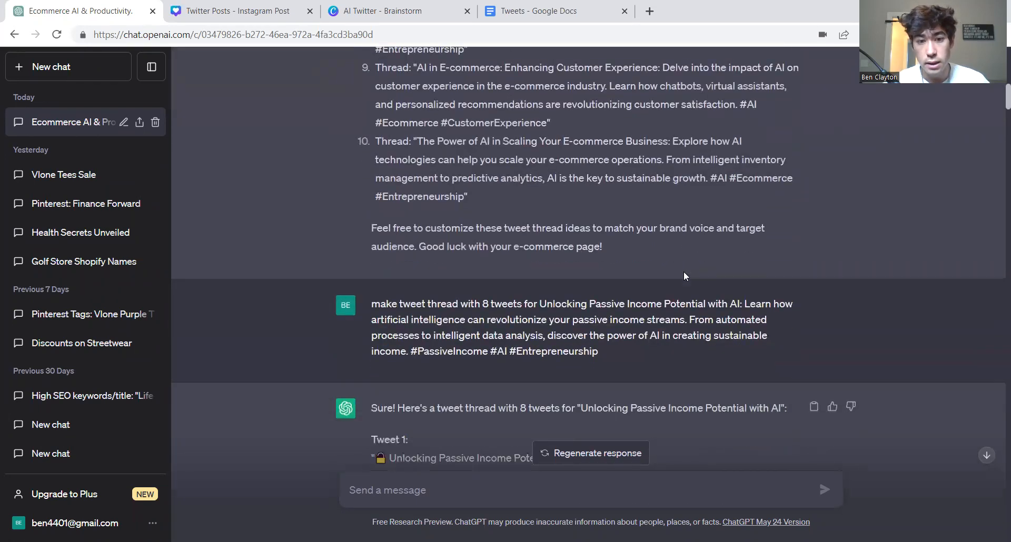
{"action": "scroll", "scroll_direction": "down", "scroll_amount": 3}
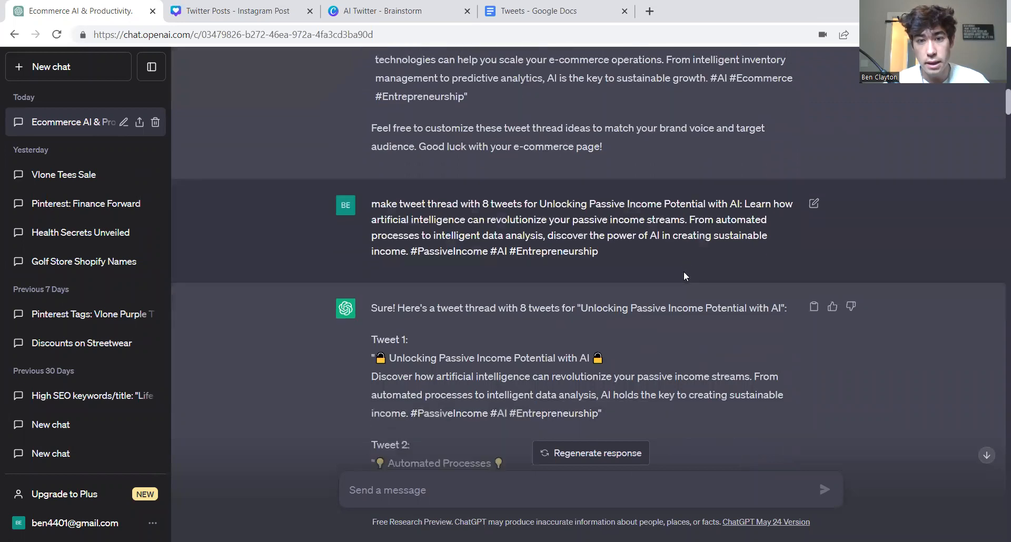
{"action": "scroll", "scroll_direction": "down", "scroll_amount": 3}
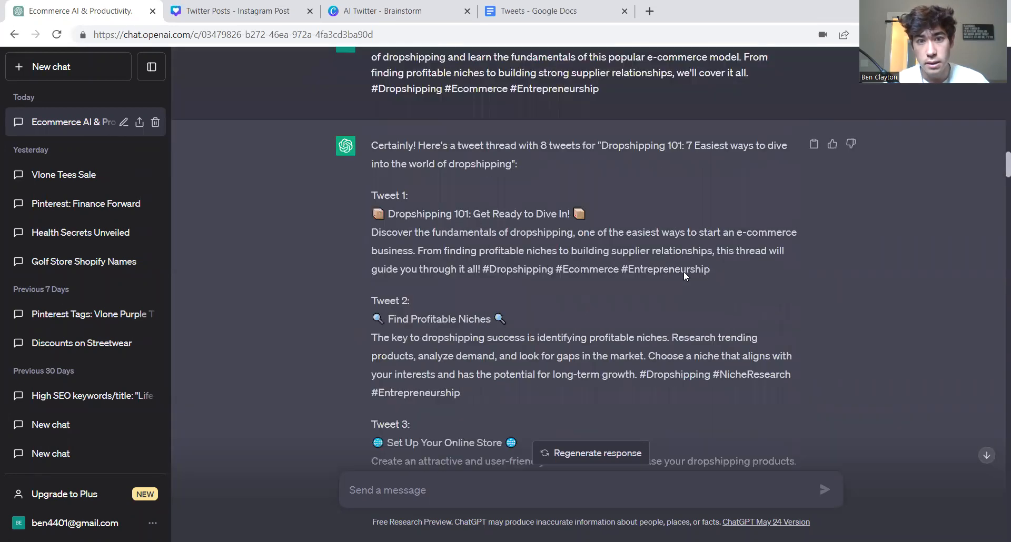
{"action": "scroll", "scroll_direction": "up", "scroll_amount": 3}
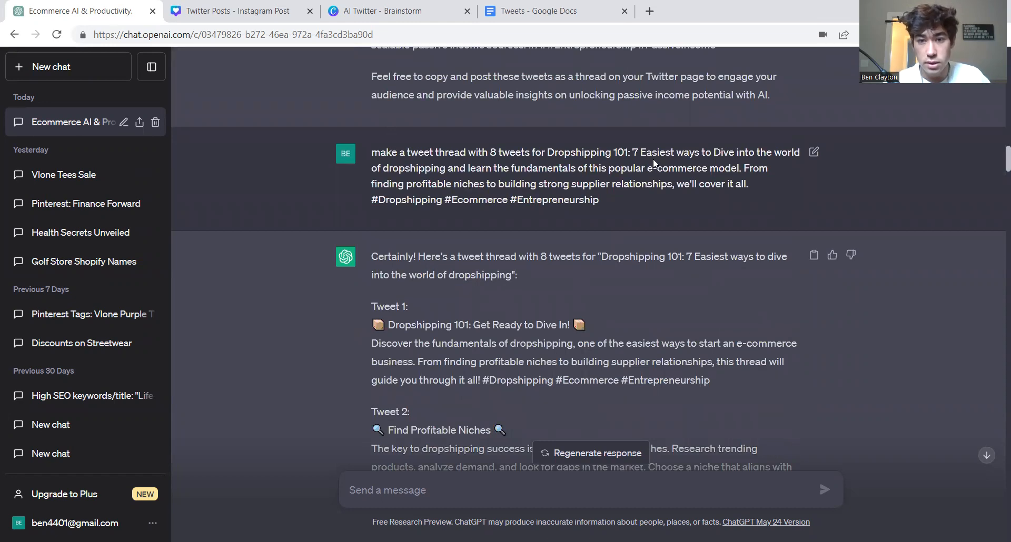
{"action": "mouse_move", "coordinate": [576, 195]}
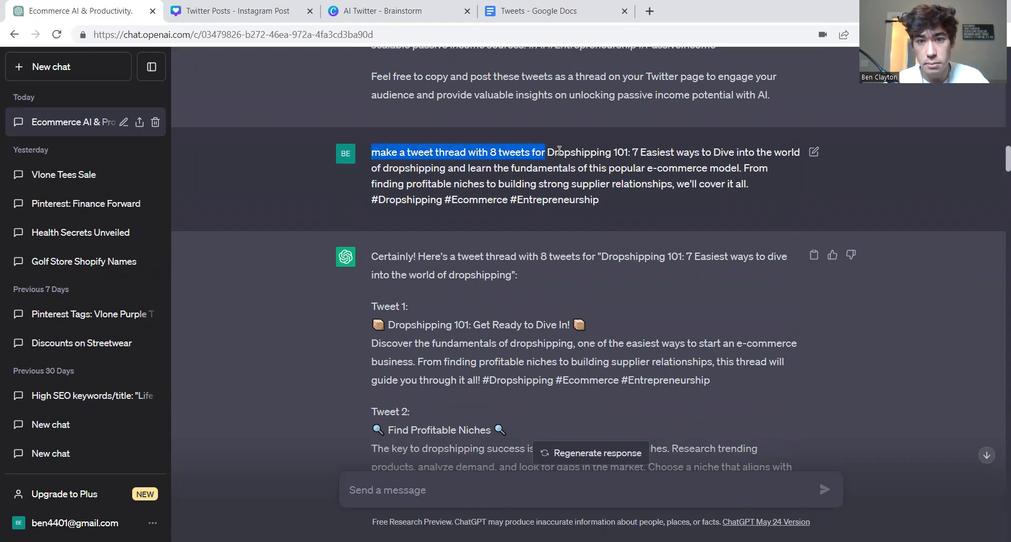
{"action": "mouse_move", "coordinate": [607, 183]}
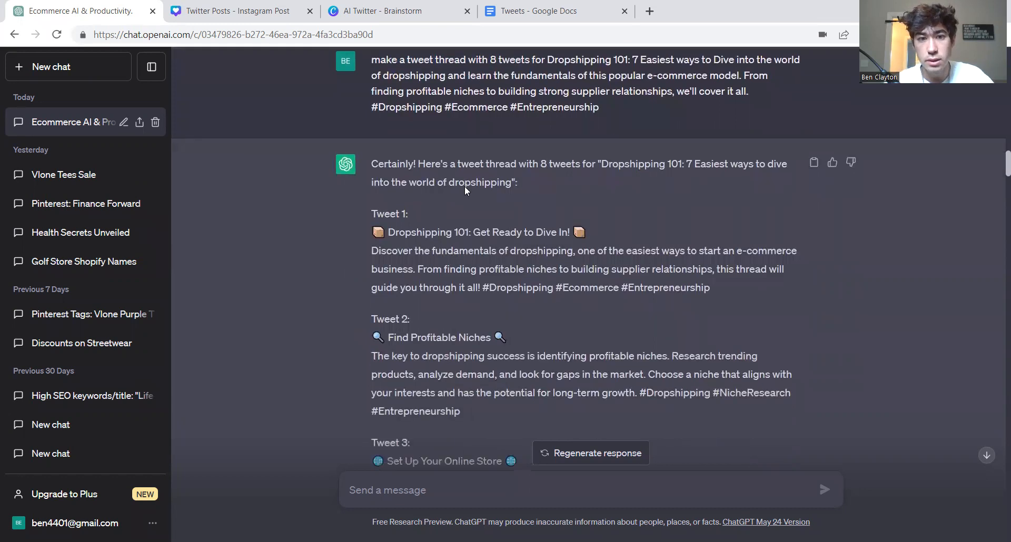
{"action": "scroll", "scroll_direction": "down", "scroll_amount": 3}
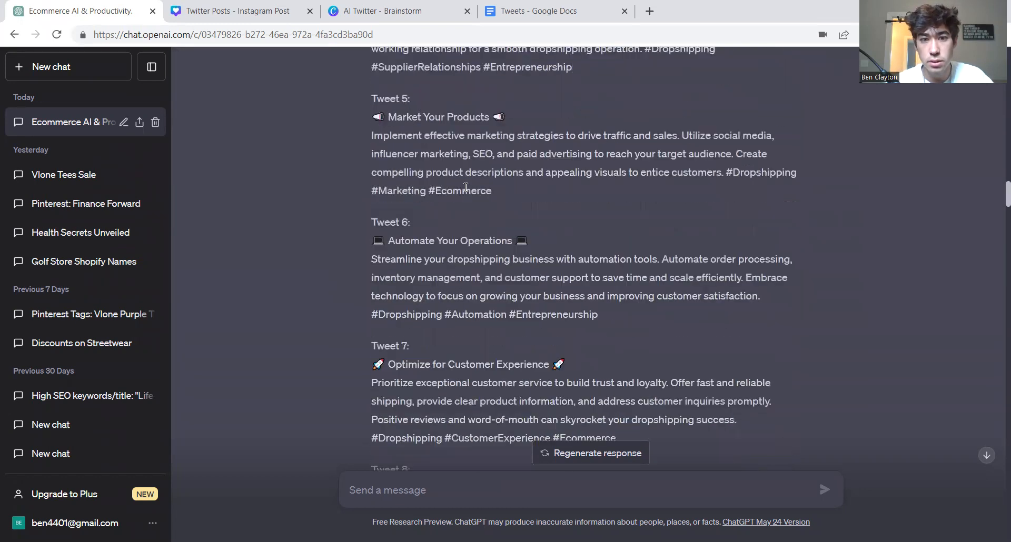
{"action": "scroll", "scroll_direction": "down", "scroll_amount": 3}
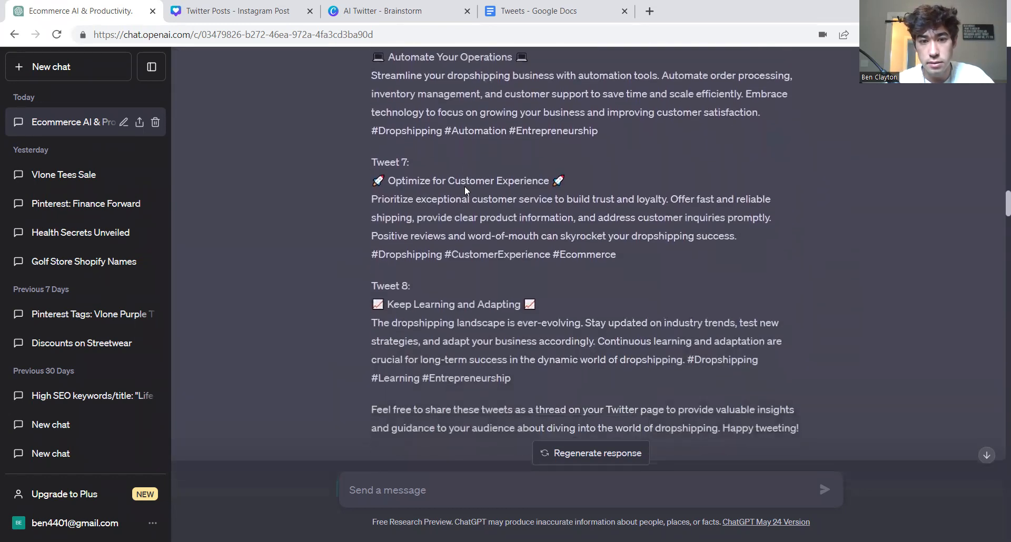
{"action": "scroll", "scroll_direction": "up", "scroll_amount": 3}
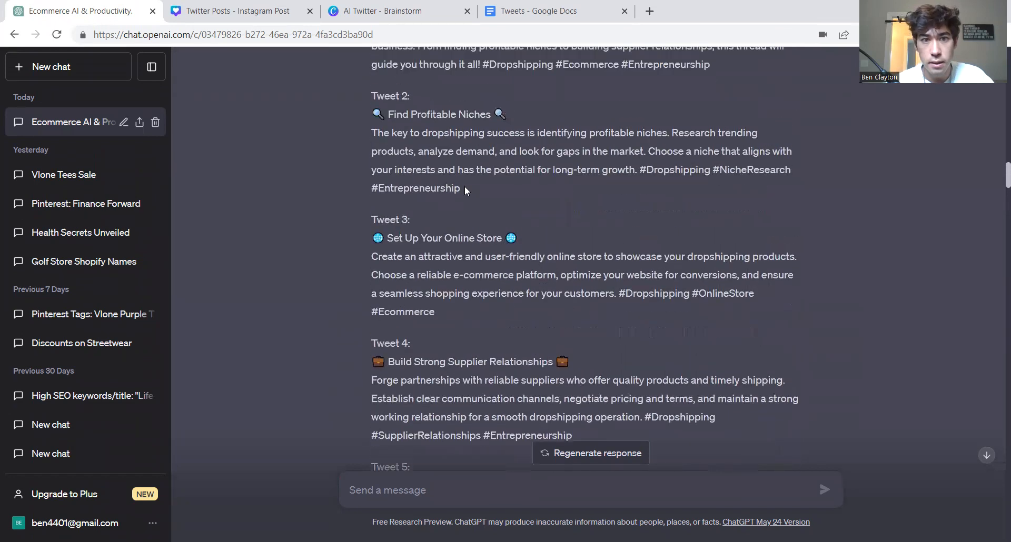
{"action": "scroll", "scroll_direction": "up", "scroll_amount": 3}
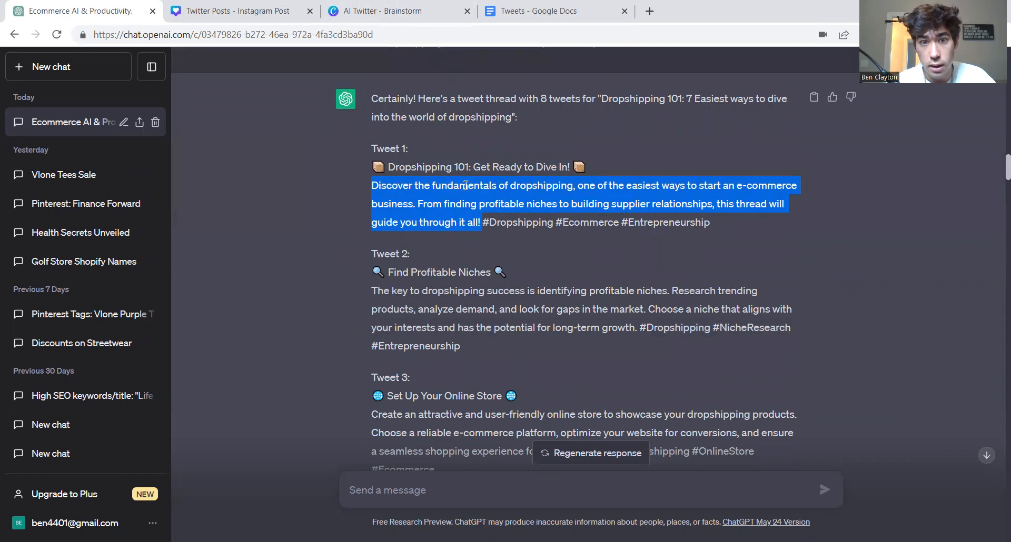
{"action": "left_click", "coordinate": [479, 172]}
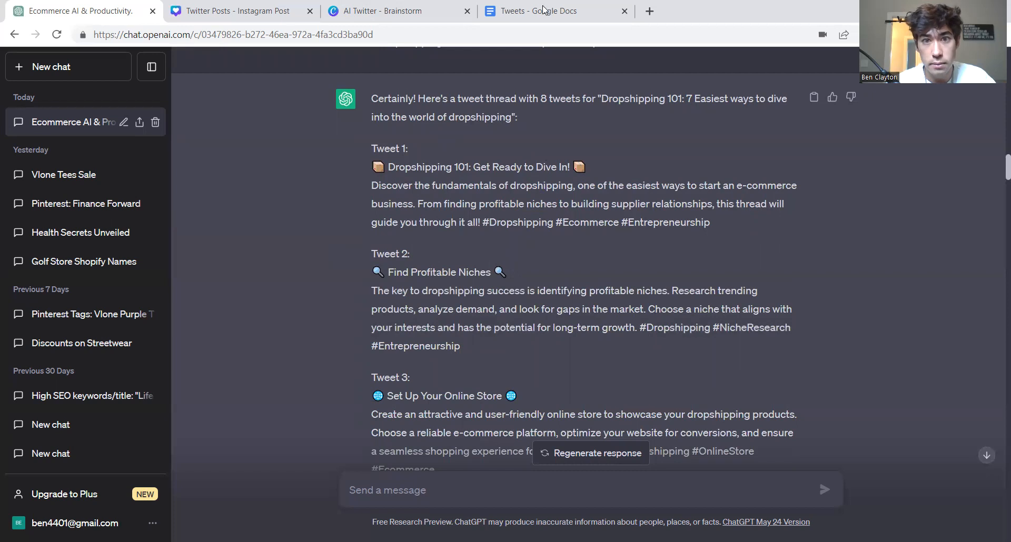
- Check the AI Twitter Model notes in the Tweets doc, then return to the Twitter Posts Canva design
{"action": "left_click", "coordinate": [554, 11]}
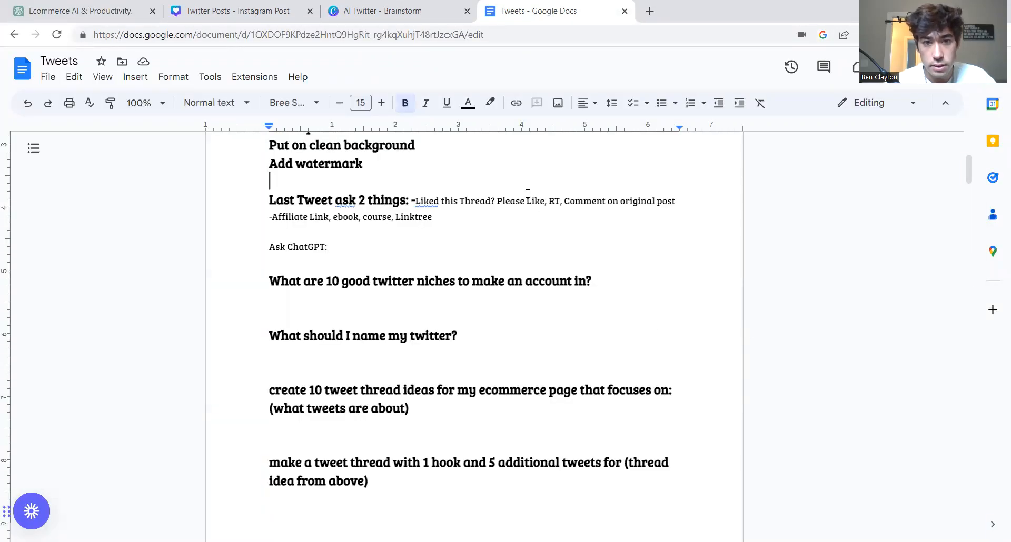
{"action": "scroll", "scroll_direction": "up", "scroll_amount": 3}
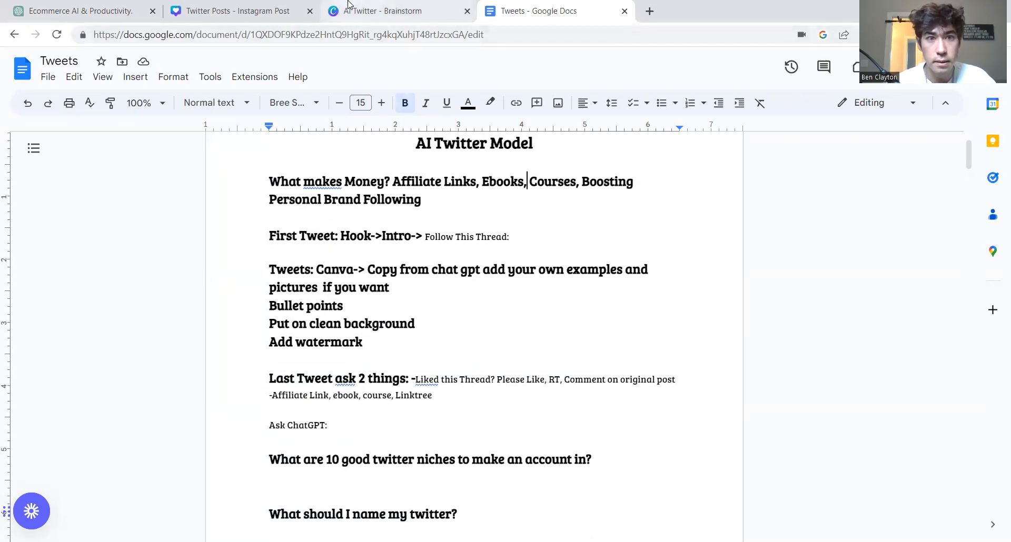
{"action": "left_click", "coordinate": [238, 11]}
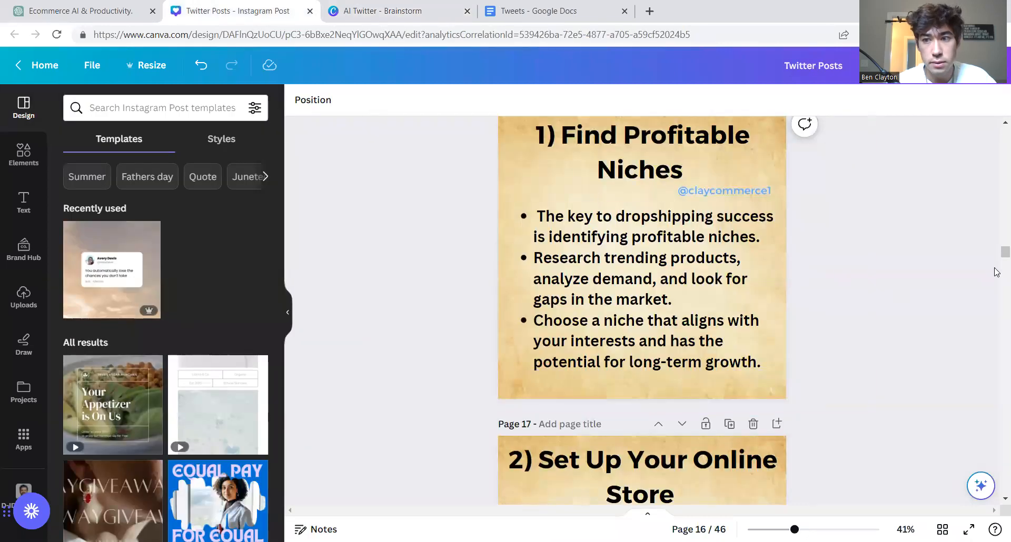
{"action": "scroll", "scroll_direction": "up", "scroll_amount": 3}
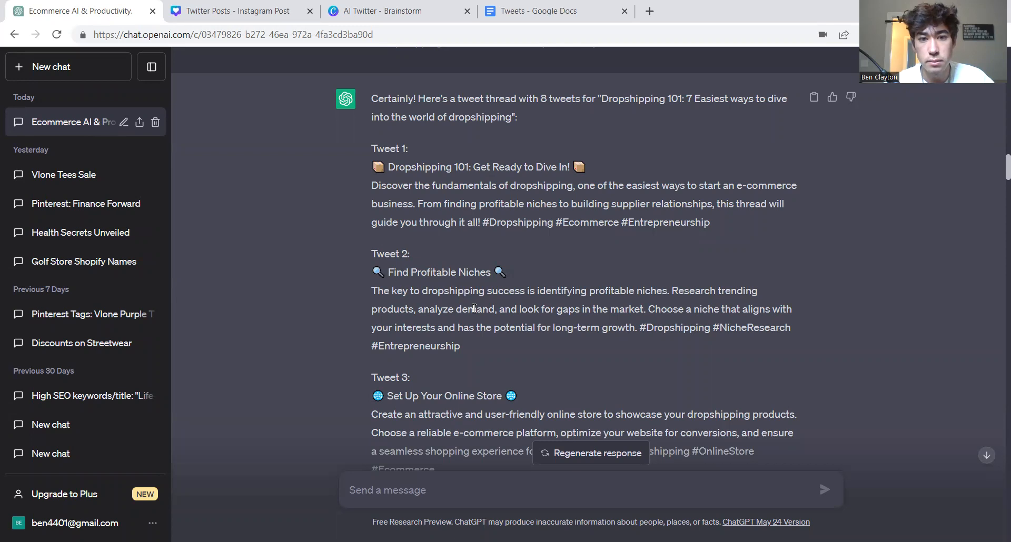
{"action": "mouse_move", "coordinate": [458, 213]}
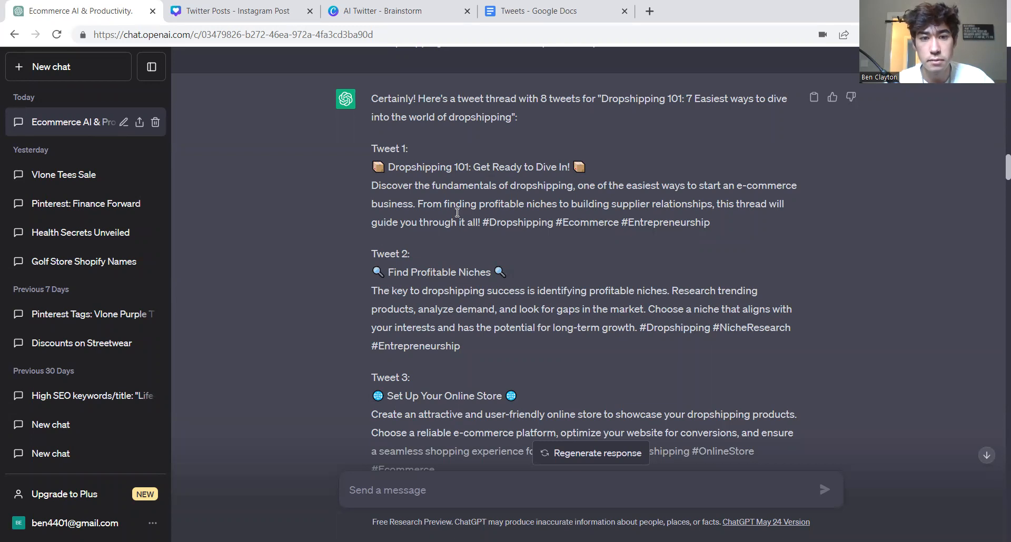
{"action": "mouse_move", "coordinate": [581, 363]}
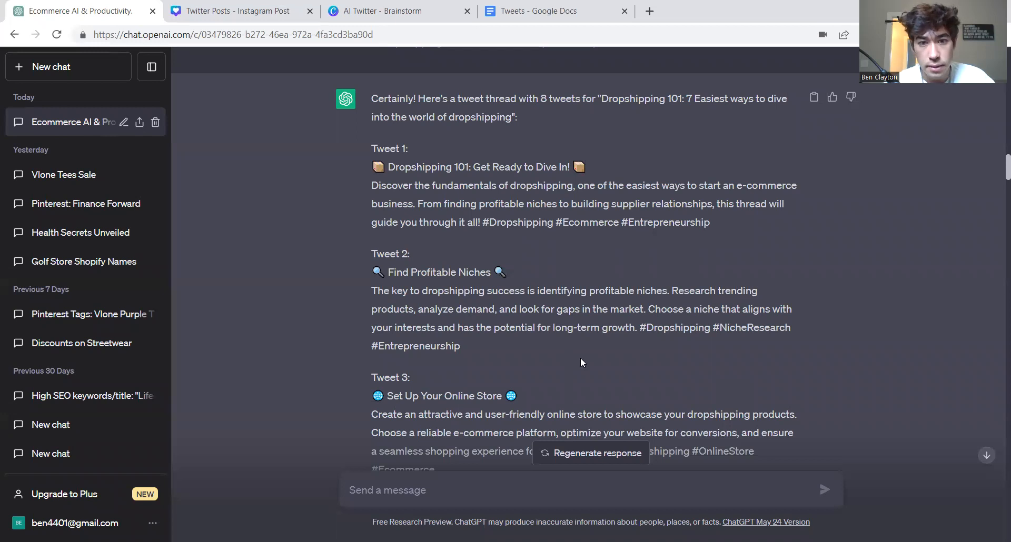
{"action": "mouse_move", "coordinate": [534, 285]}
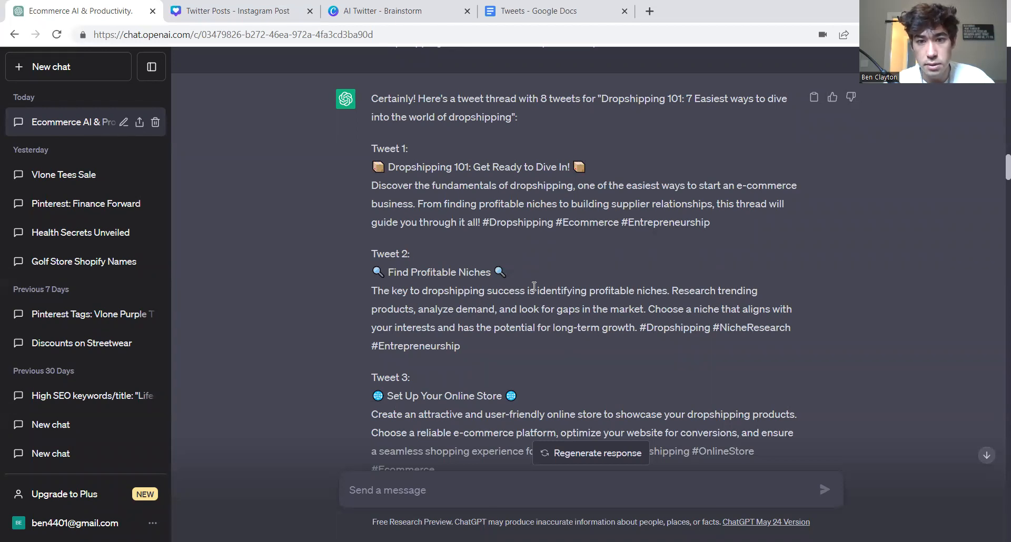
{"action": "mouse_move", "coordinate": [516, 342]}
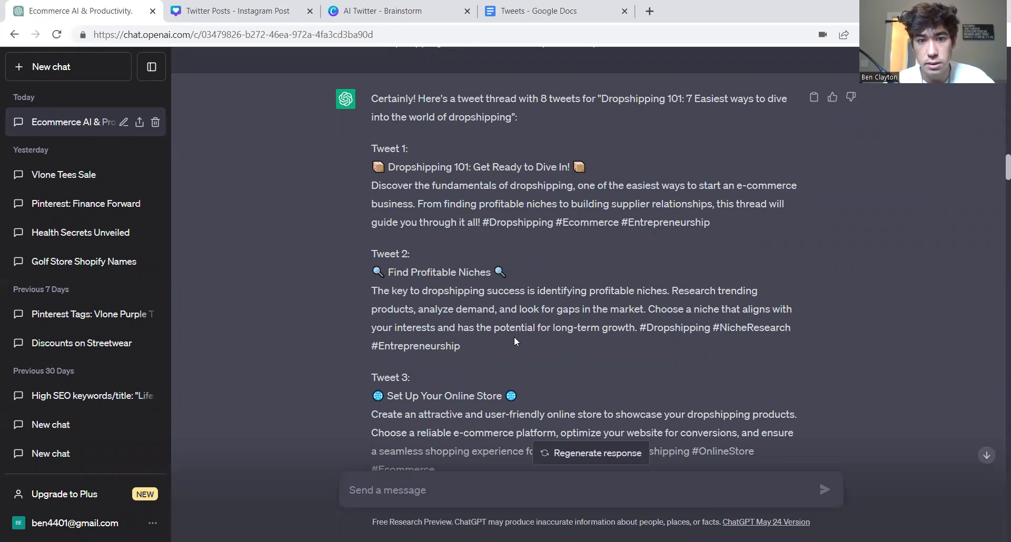
- Highlight ChatGPT's Tweet 2 text about finding profitable dropshipping niches
{"action": "left_click_drag", "start_coordinate": [428, 309], "coordinate": [571, 328]}
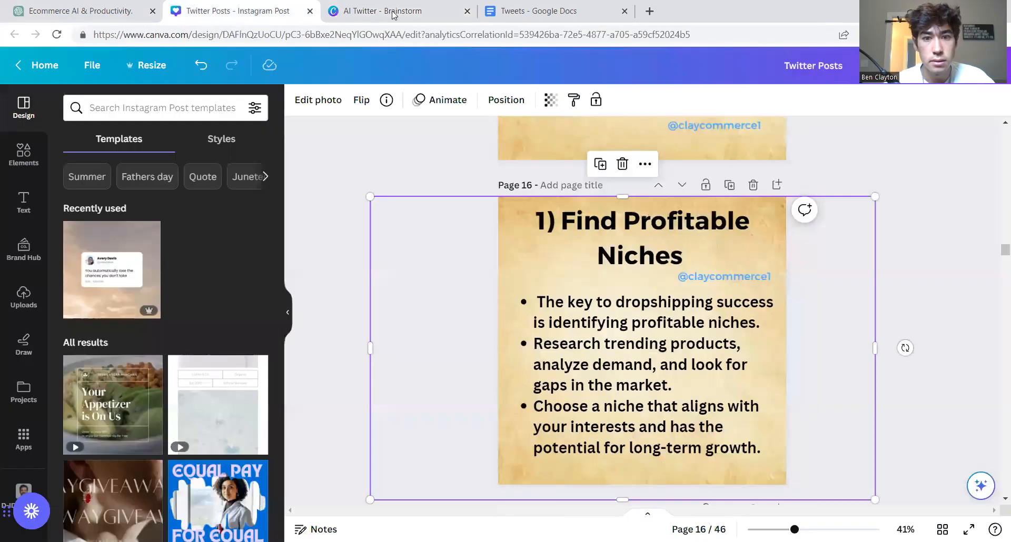
{"action": "left_click", "coordinate": [645, 374]}
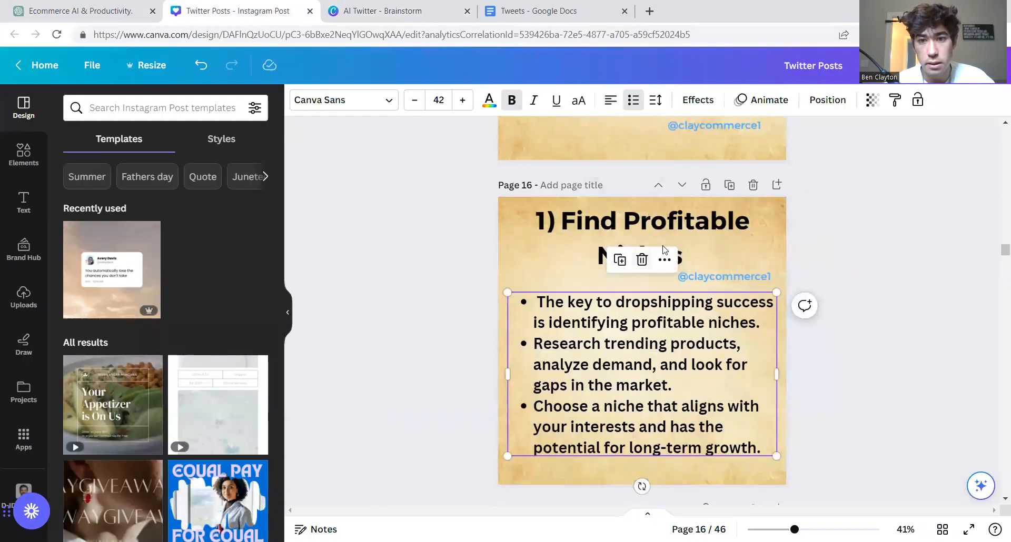
{"action": "left_click", "coordinate": [641, 221]}
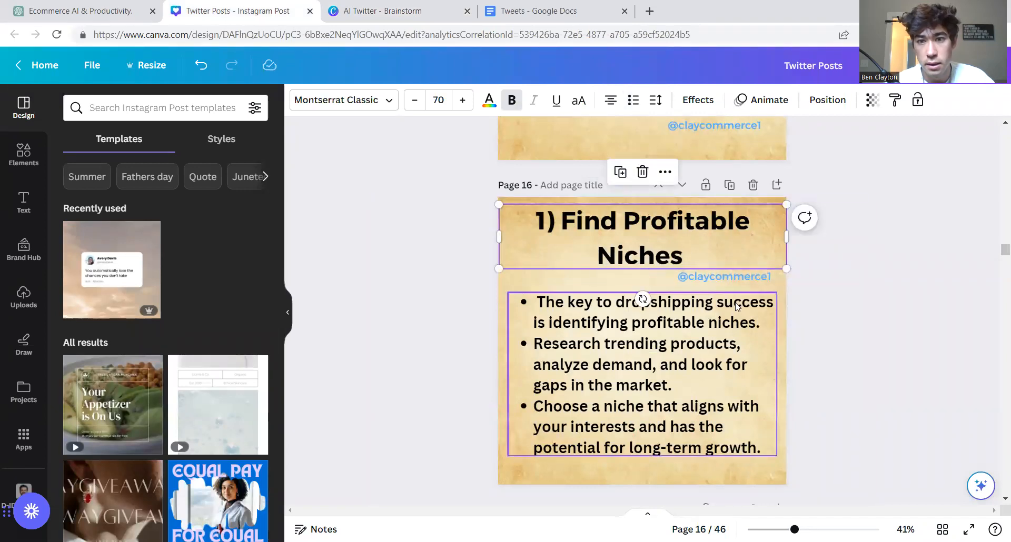
{"action": "left_click", "coordinate": [724, 276]}
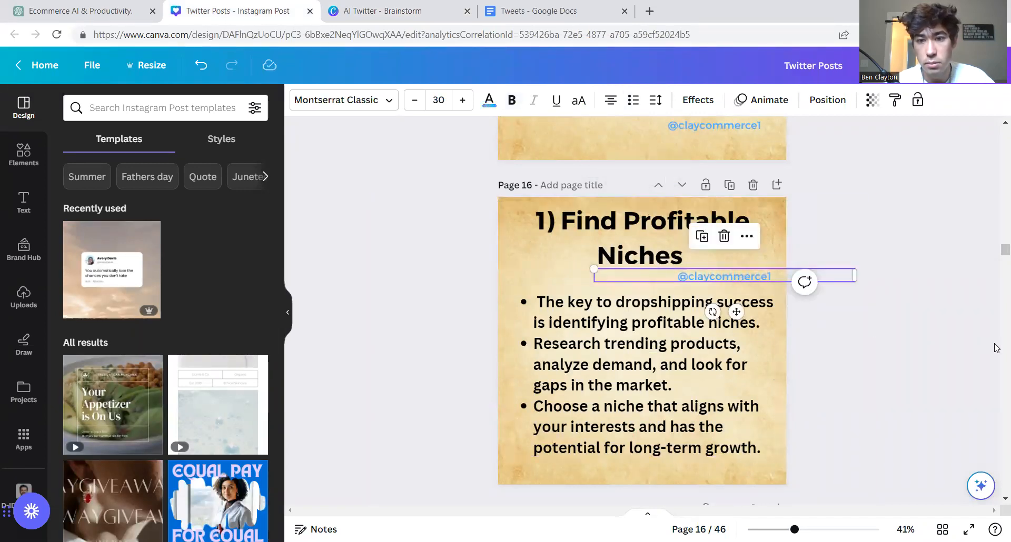
{"action": "scroll", "scroll_direction": "down", "scroll_amount": 3}
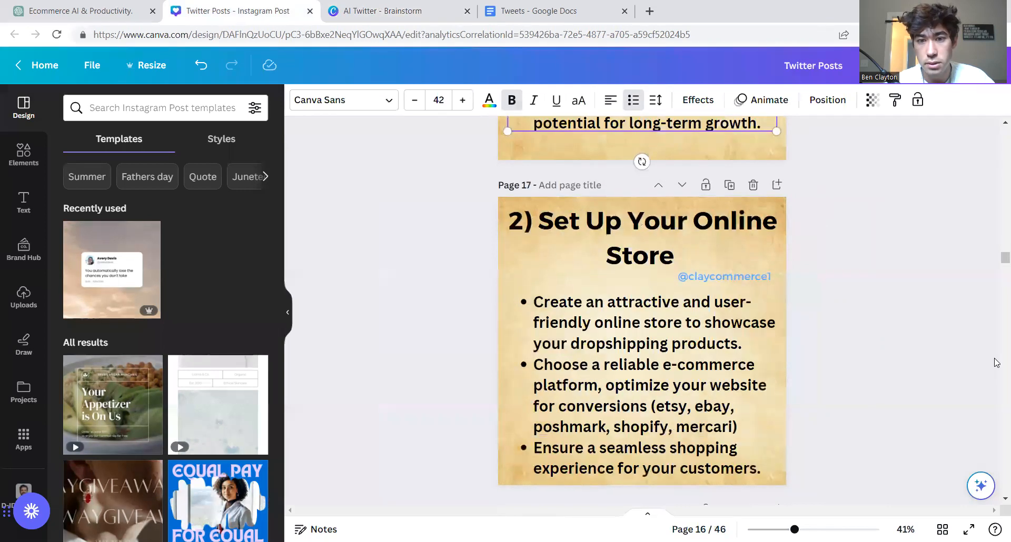
{"action": "scroll", "scroll_direction": "down", "scroll_amount": 3}
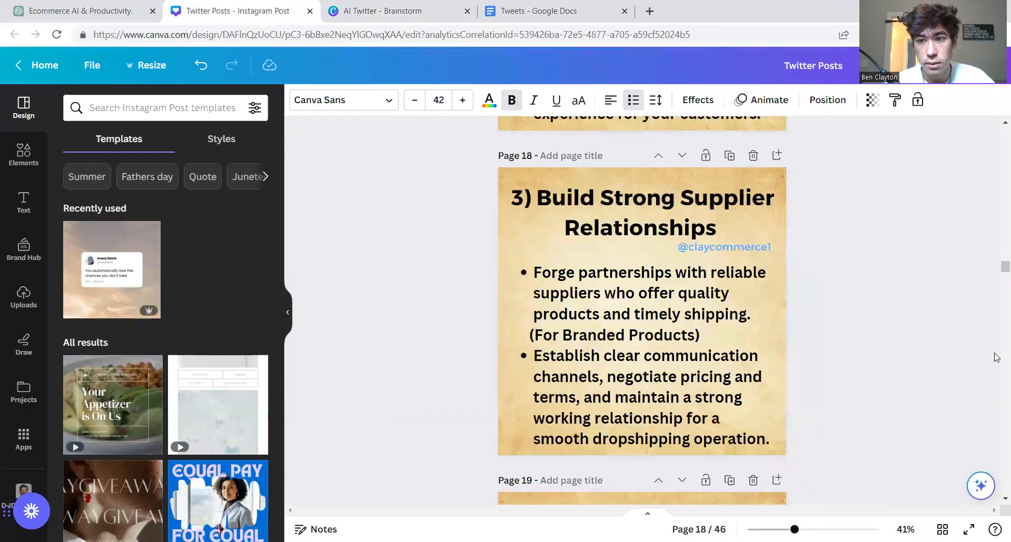
{"action": "scroll", "scroll_direction": "down", "scroll_amount": 3}
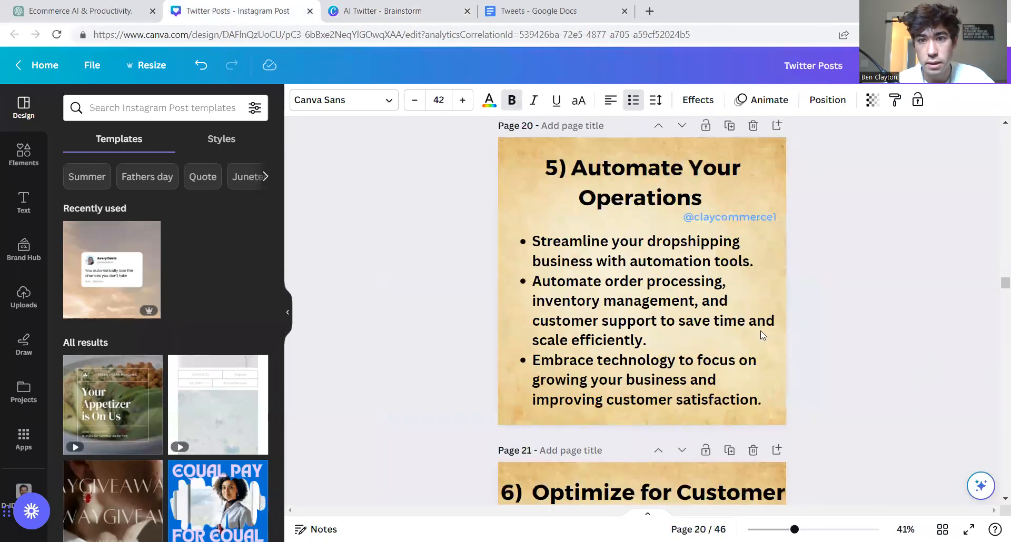
{"action": "scroll", "scroll_direction": "down", "scroll_amount": 3}
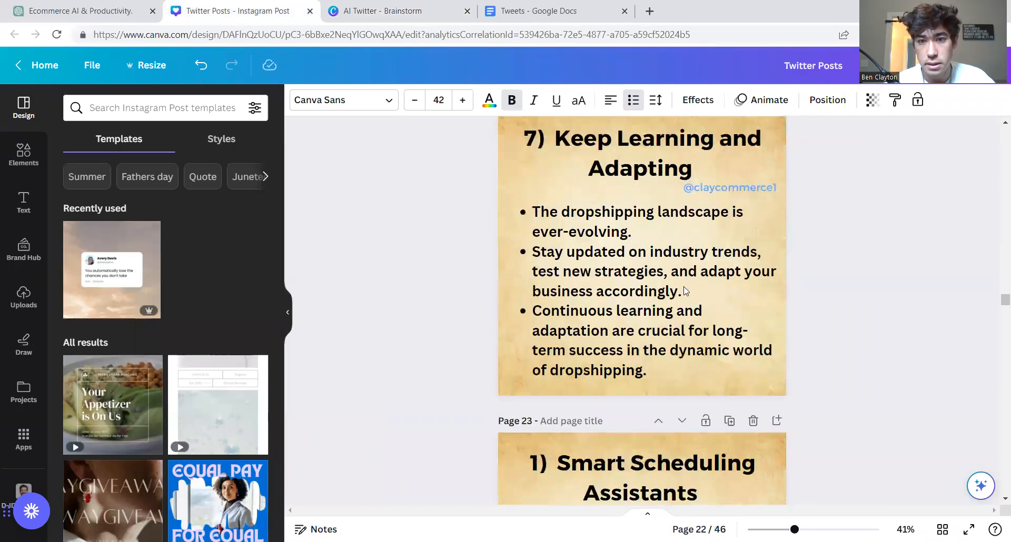
{"action": "mouse_move", "coordinate": [995, 307]}
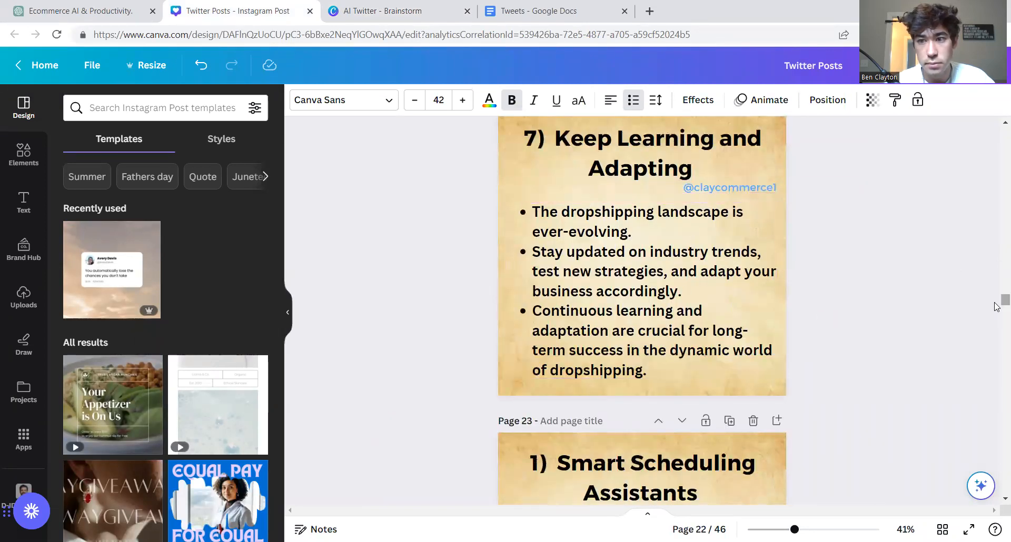
{"action": "scroll", "scroll_direction": "up", "scroll_amount": 3}
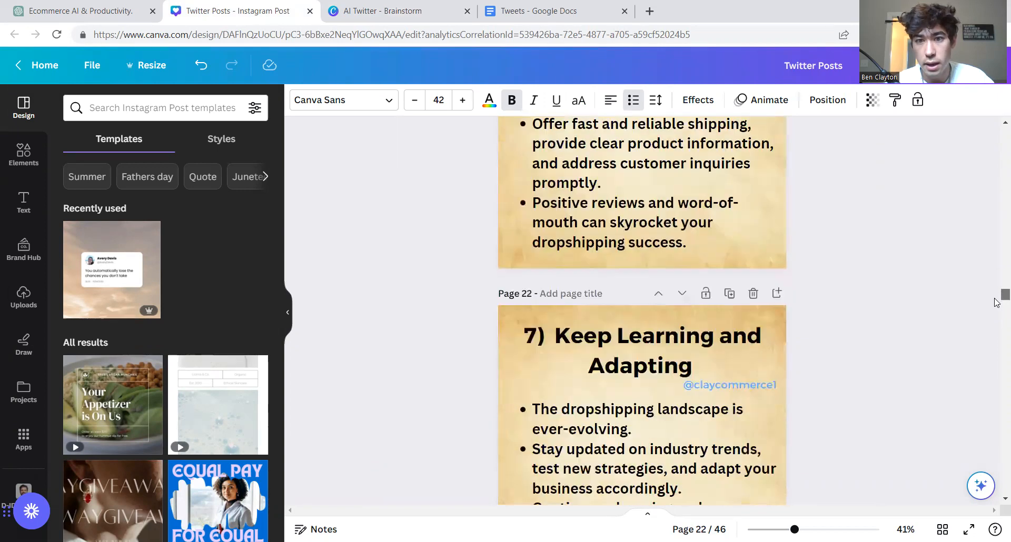
{"action": "scroll", "scroll_direction": "up", "scroll_amount": 3}
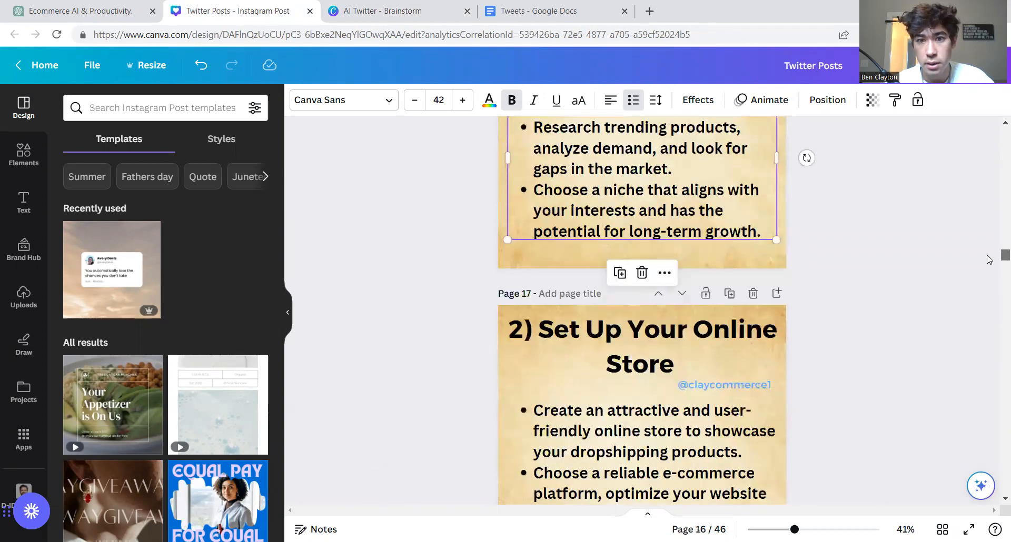
{"action": "scroll", "scroll_direction": "up", "scroll_amount": 3}
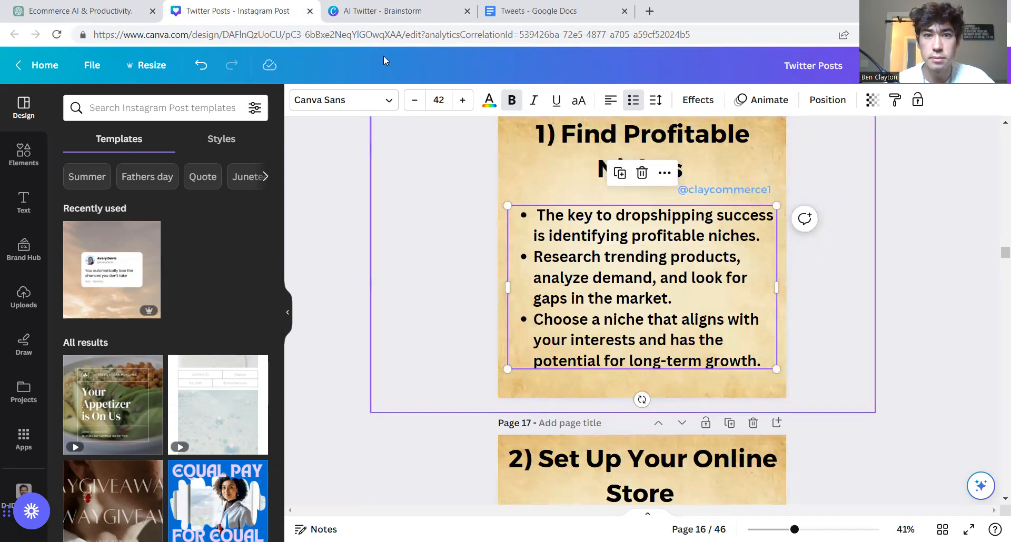
{"action": "mouse_move", "coordinate": [664, 231]}
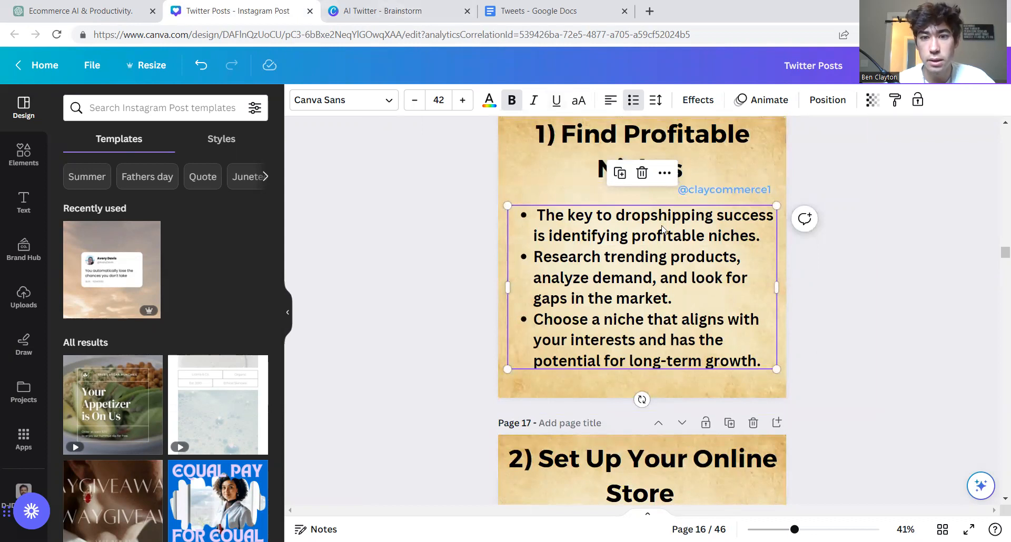
{"action": "mouse_move", "coordinate": [689, 287]}
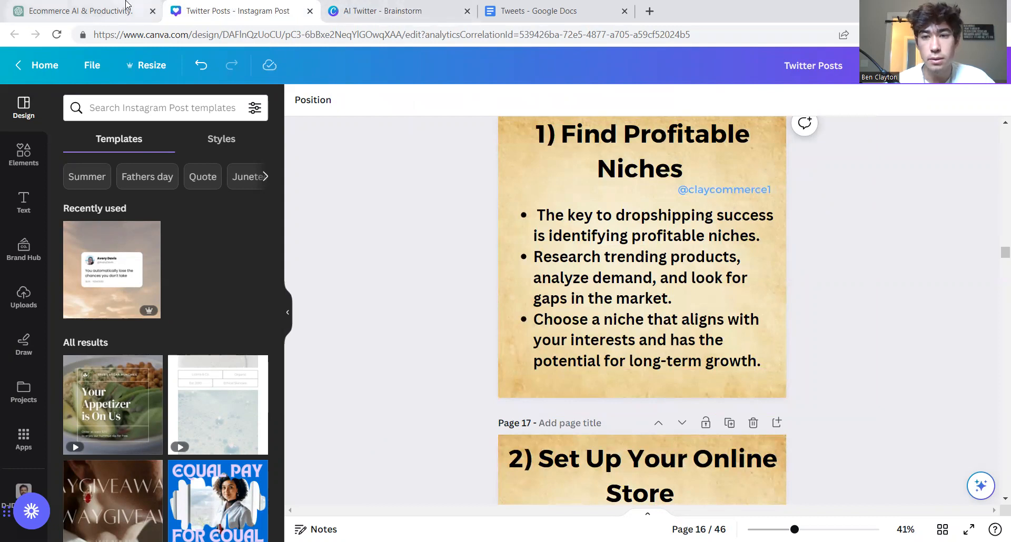
{"action": "mouse_move", "coordinate": [77, 12]}
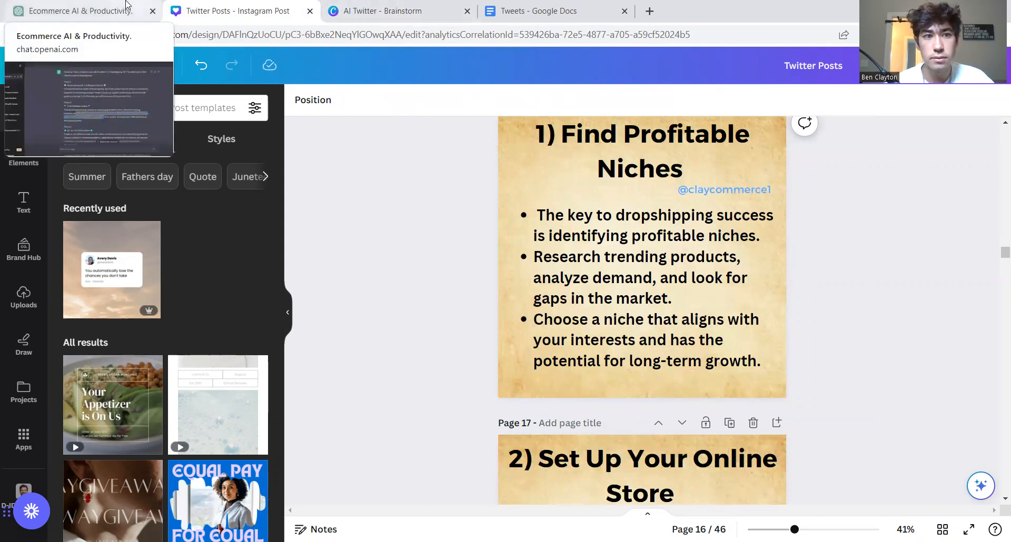
{"action": "left_click", "coordinate": [77, 11]}
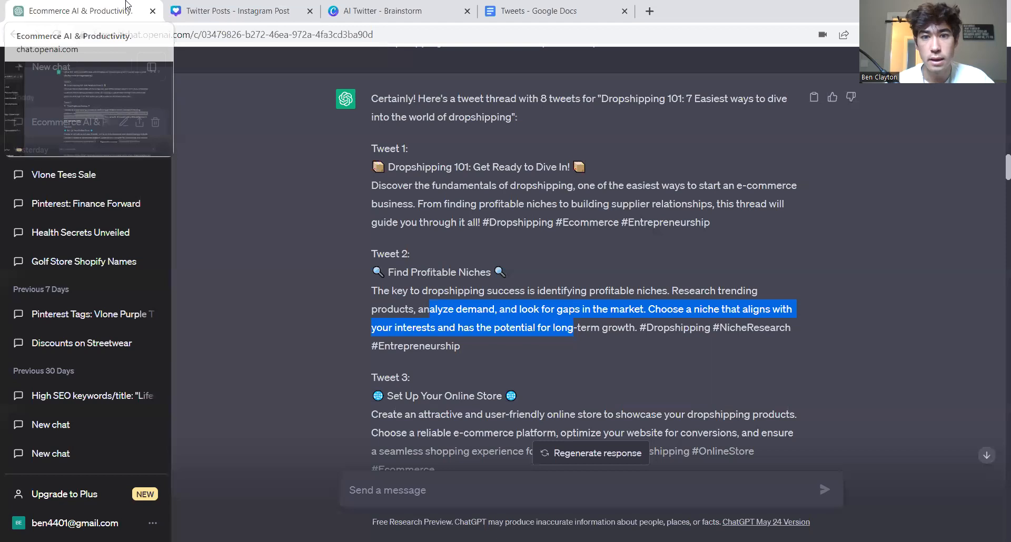
{"action": "mouse_move", "coordinate": [653, 344]}
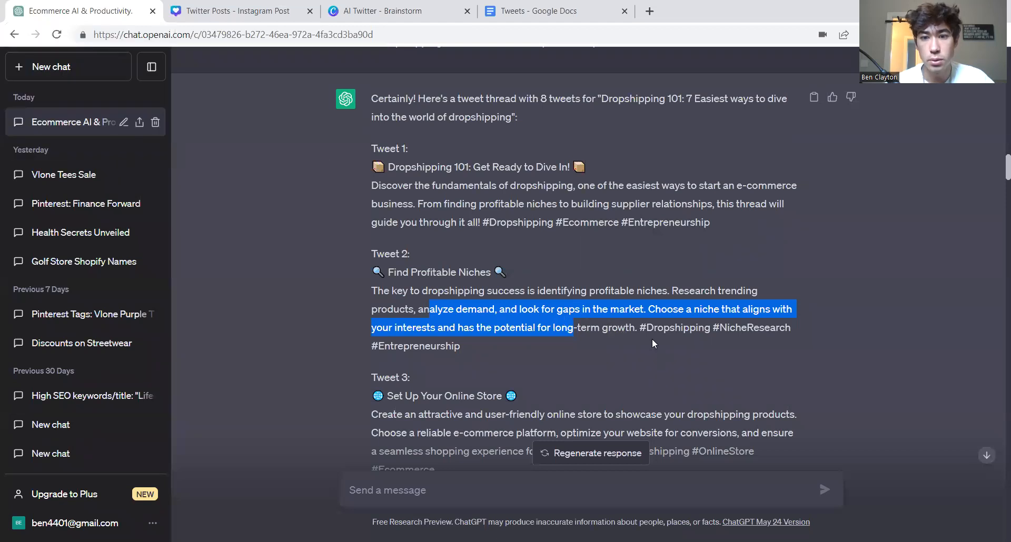
{"action": "mouse_move", "coordinate": [656, 340]}
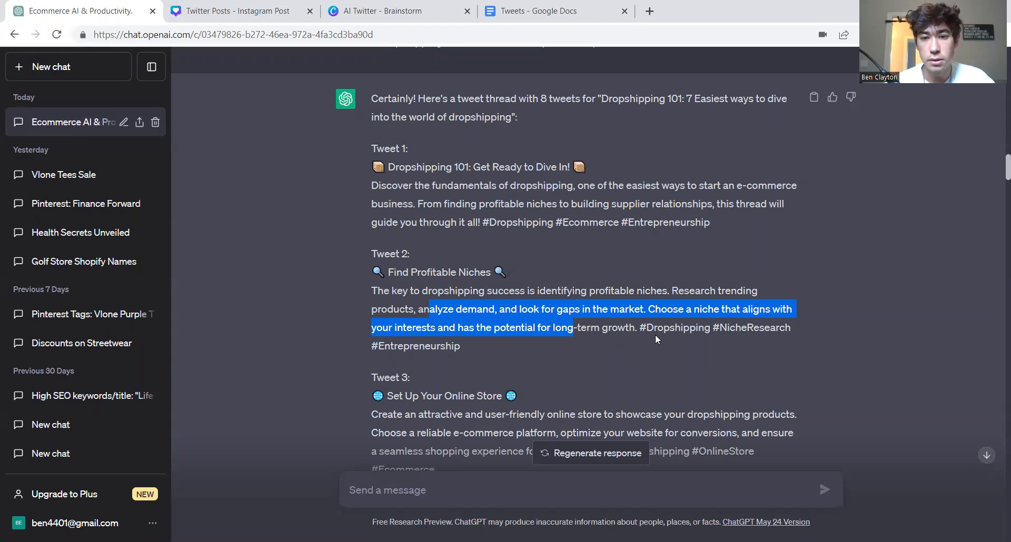
{"action": "left_click", "coordinate": [572, 347]}
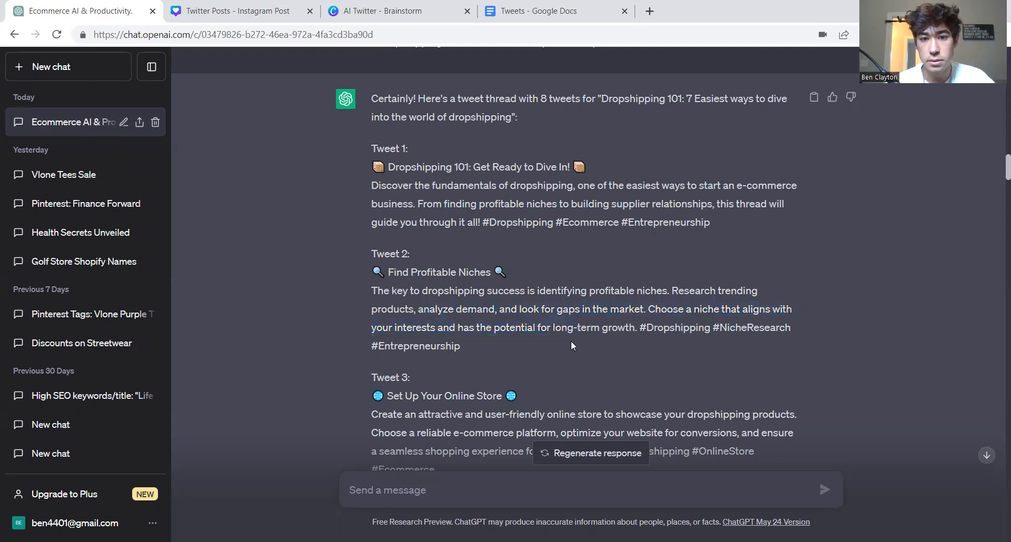
{"action": "scroll", "scroll_direction": "down", "scroll_amount": 3}
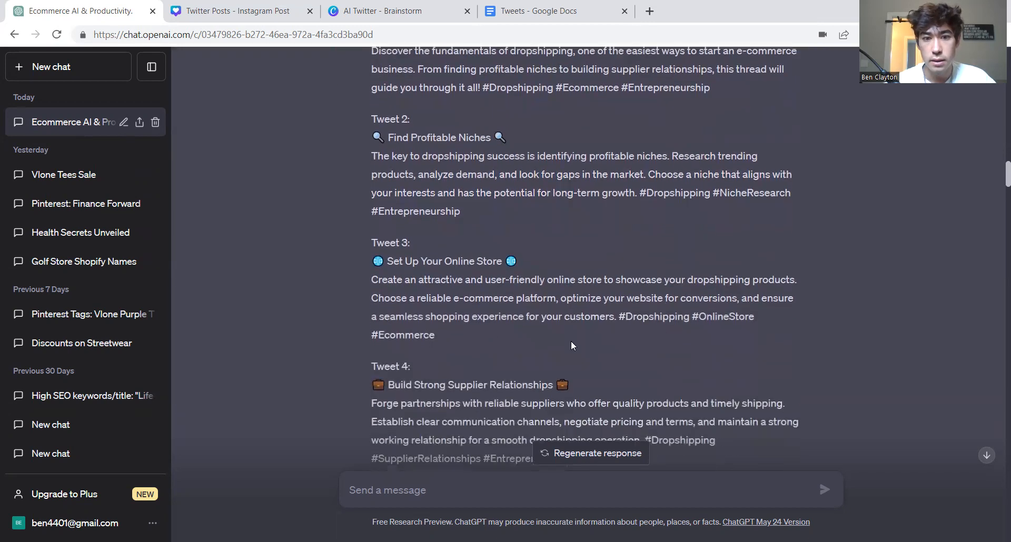
{"action": "scroll", "scroll_direction": "down", "scroll_amount": 3}
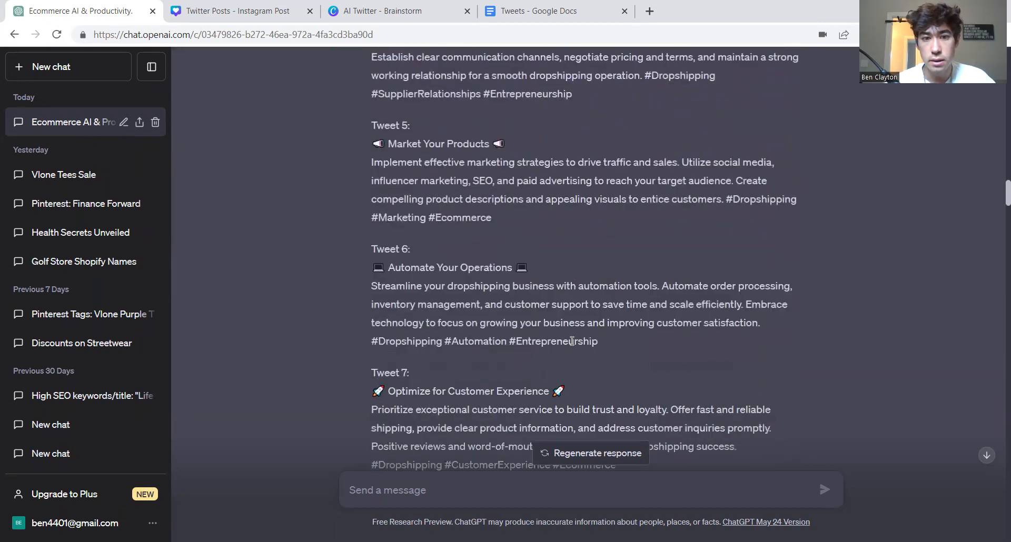
{"action": "scroll", "scroll_direction": "down", "scroll_amount": 3}
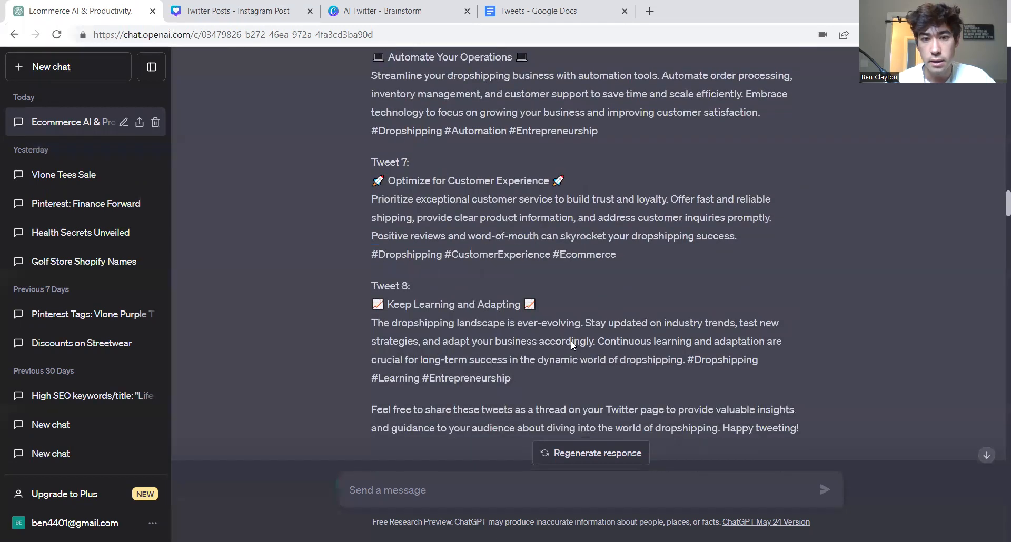
{"action": "left_click", "coordinate": [551, 11]}
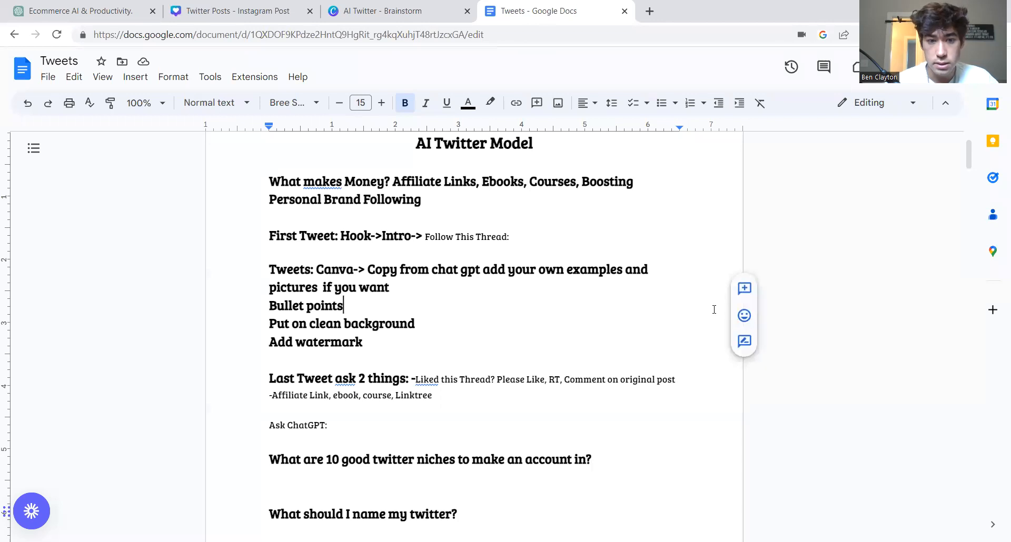
- Scroll through the existing thread drafts in the Tweets document to find the book plug
{"action": "scroll", "scroll_direction": "down", "scroll_amount": 3}
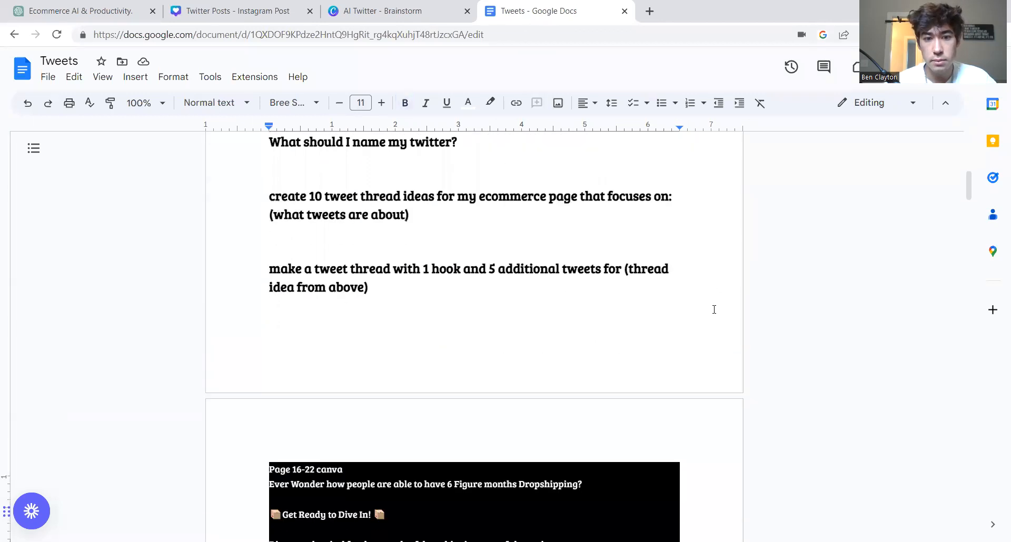
{"action": "scroll", "scroll_direction": "down", "scroll_amount": 3}
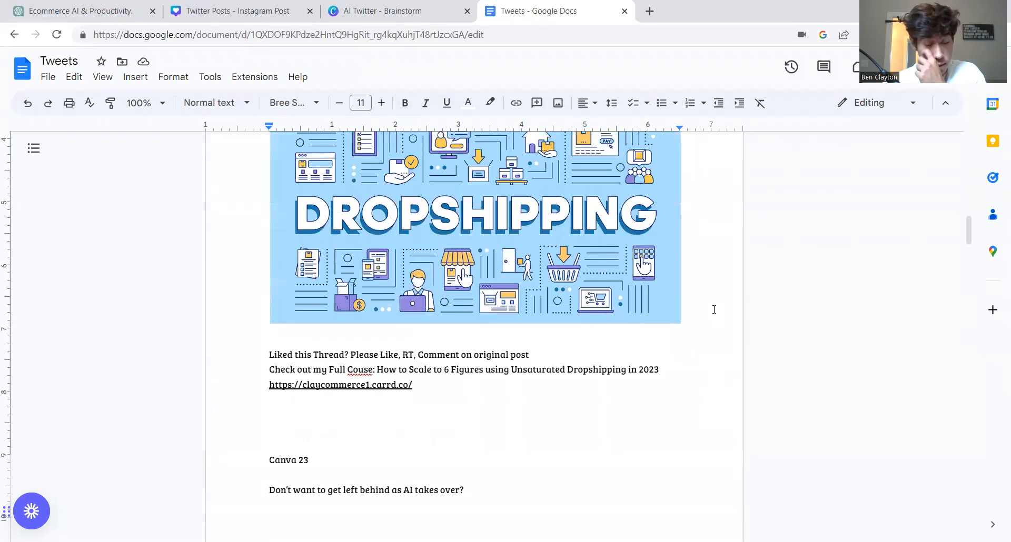
{"action": "scroll", "scroll_direction": "up", "scroll_amount": 3}
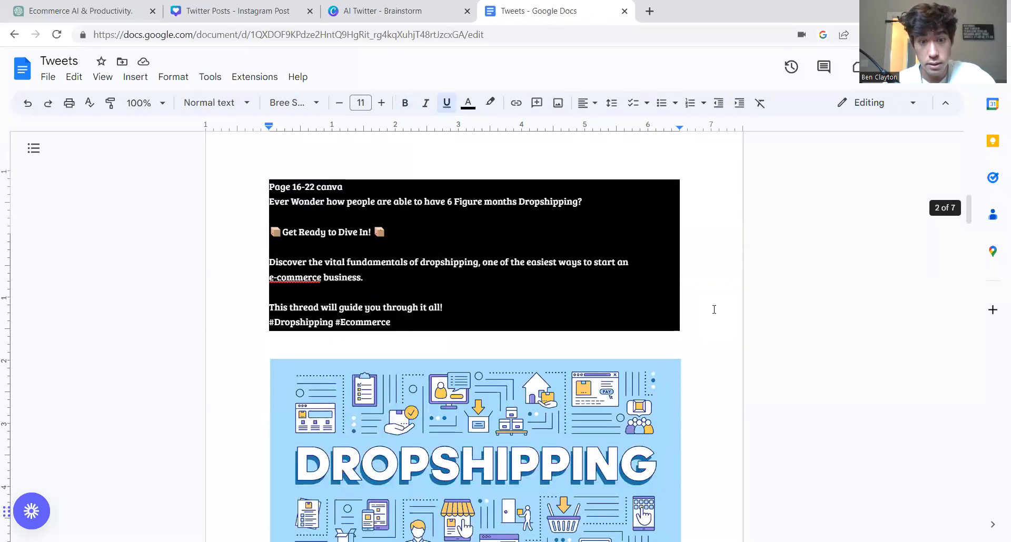
{"action": "scroll", "scroll_direction": "down", "scroll_amount": 3}
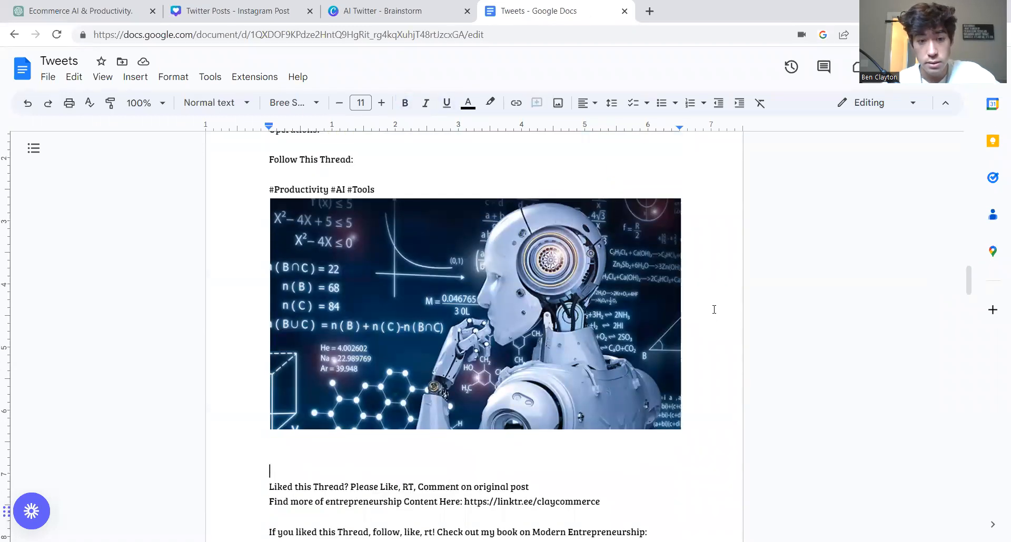
{"action": "scroll", "scroll_direction": "down", "scroll_amount": 3}
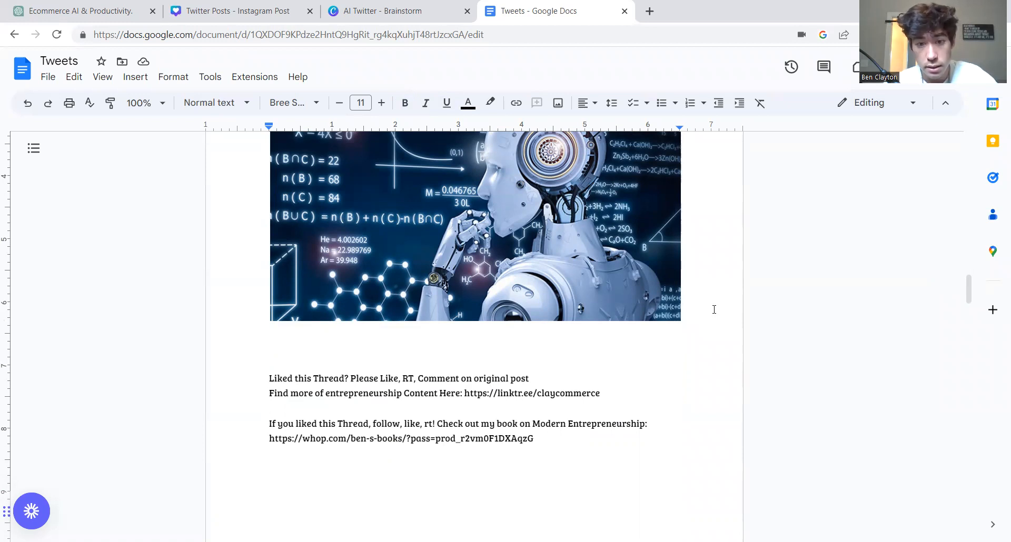
{"action": "mouse_move", "coordinate": [737, 304]}
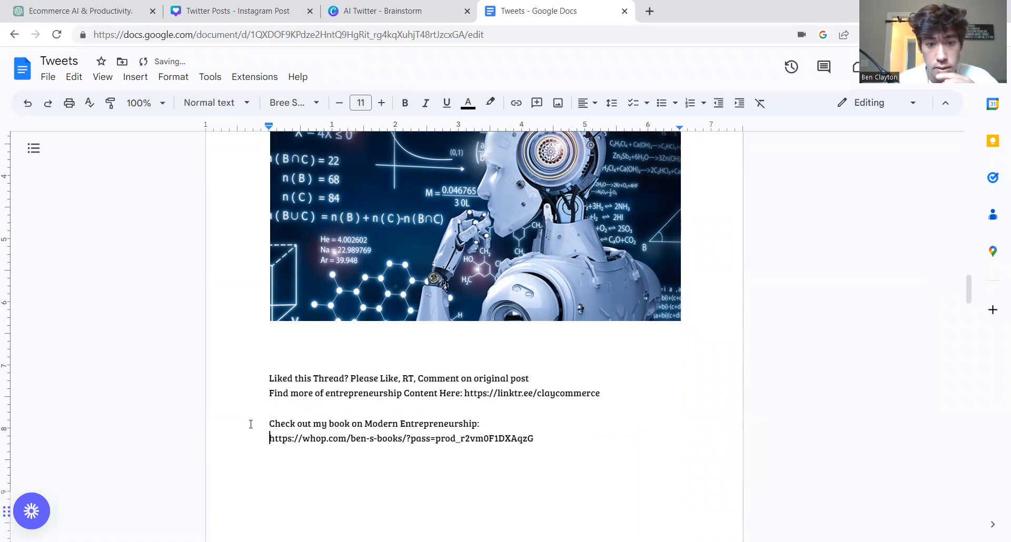
{"action": "scroll", "scroll_direction": "up", "scroll_amount": 3}
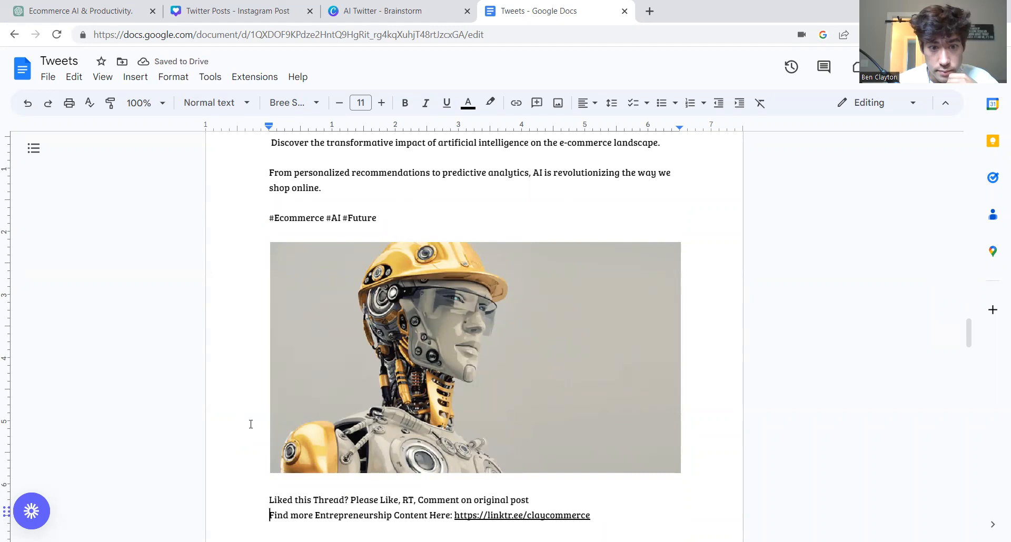
{"action": "scroll", "scroll_direction": "down", "scroll_amount": 3}
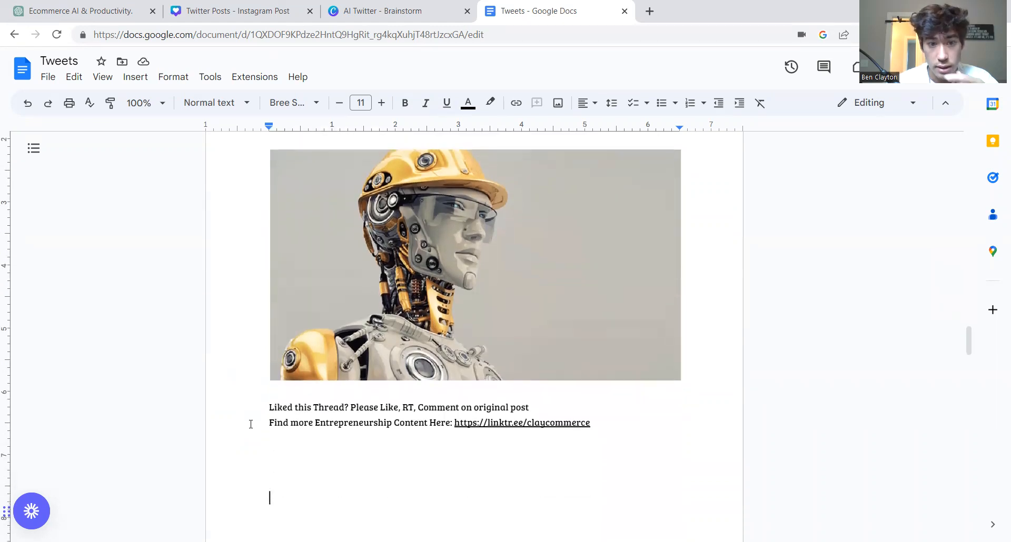
{"action": "scroll", "scroll_direction": "down", "scroll_amount": 3}
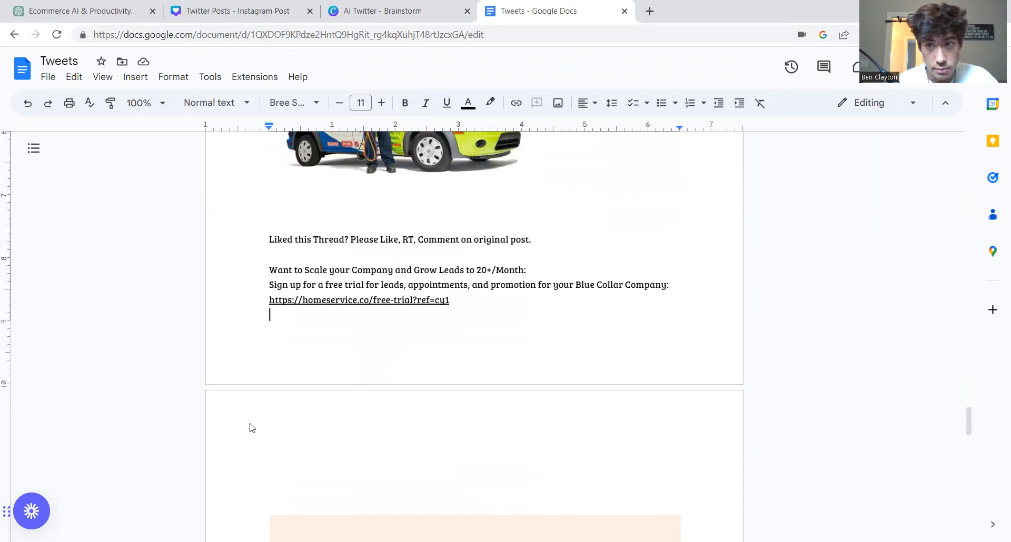
{"action": "scroll", "scroll_direction": "up", "scroll_amount": 3}
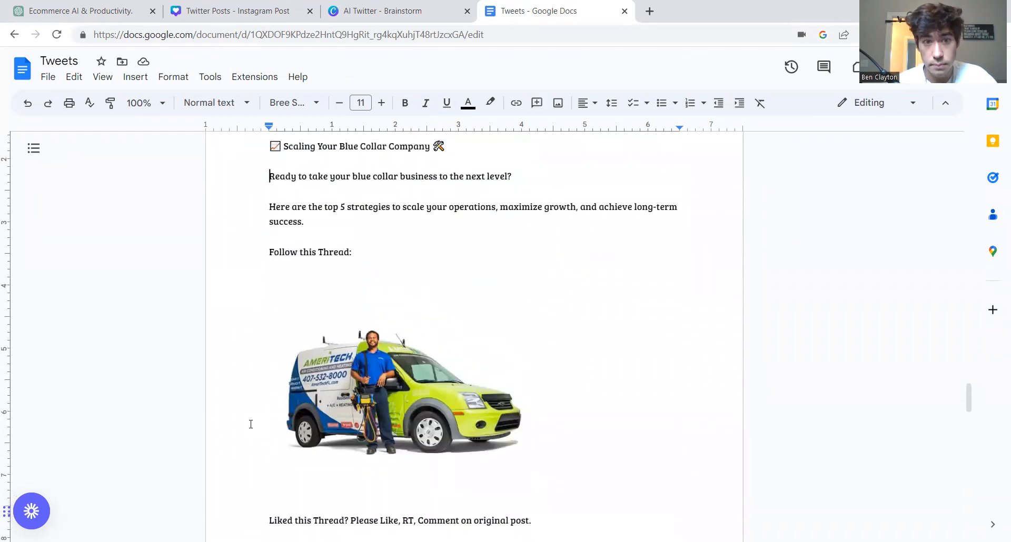
{"action": "scroll", "scroll_direction": "down", "scroll_amount": 3}
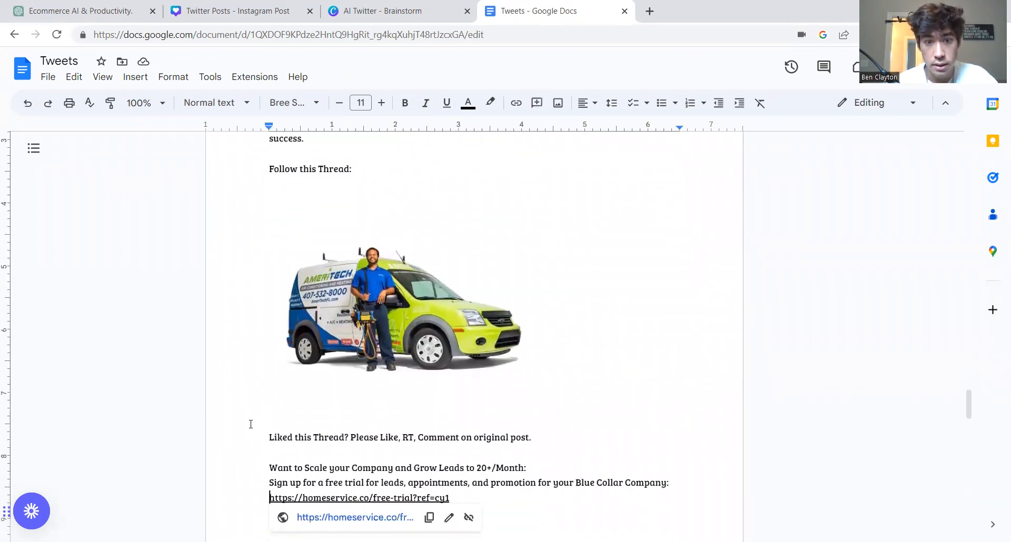
{"action": "scroll", "scroll_direction": "down", "scroll_amount": 3}
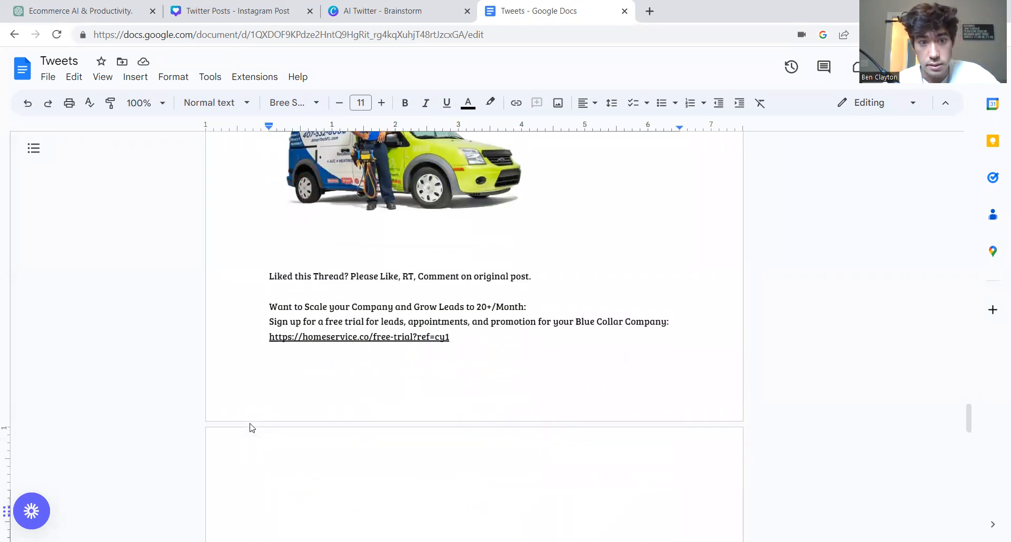
{"action": "mouse_move", "coordinate": [554, 322]}
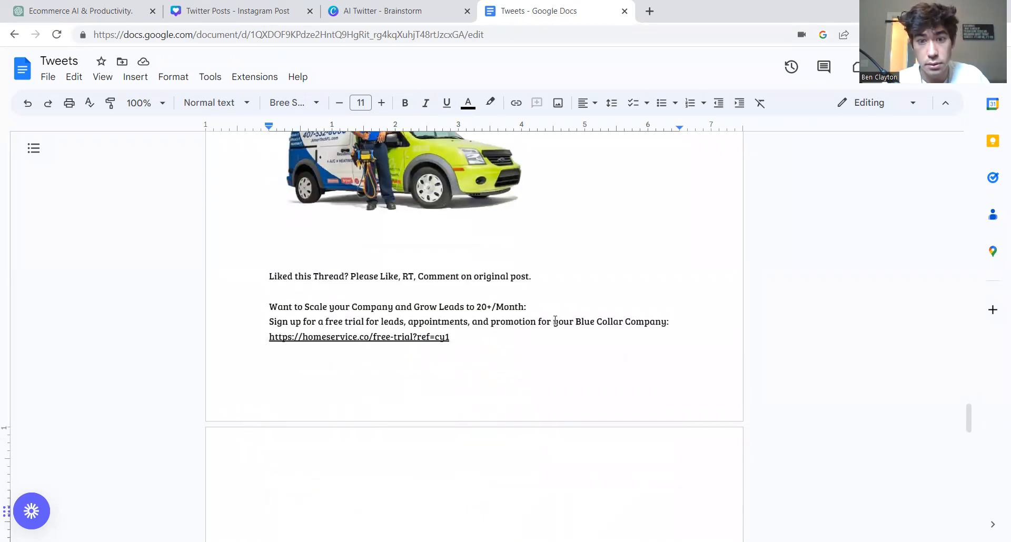
- Trim the closing call to action to just the Modern Entrepreneurship link line and review the Etsy thread
{"action": "left_click", "coordinate": [270, 261]}
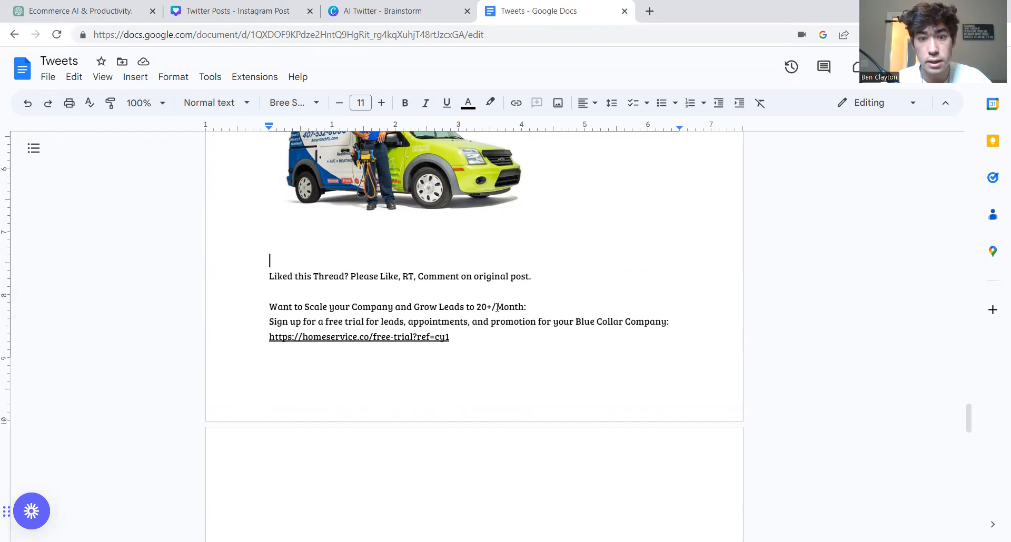
{"action": "scroll", "scroll_direction": "up", "scroll_amount": 3}
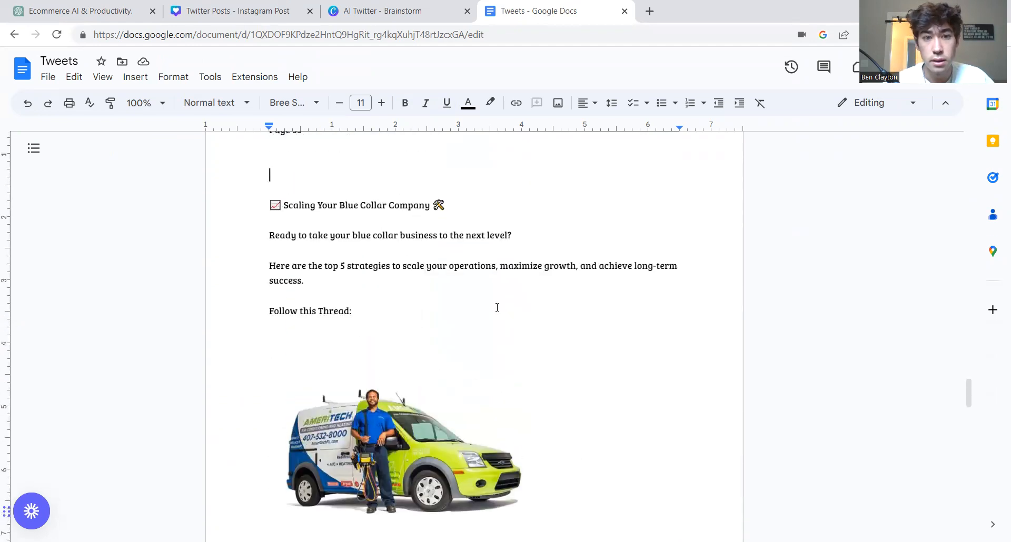
{"action": "scroll", "scroll_direction": "down", "scroll_amount": 3}
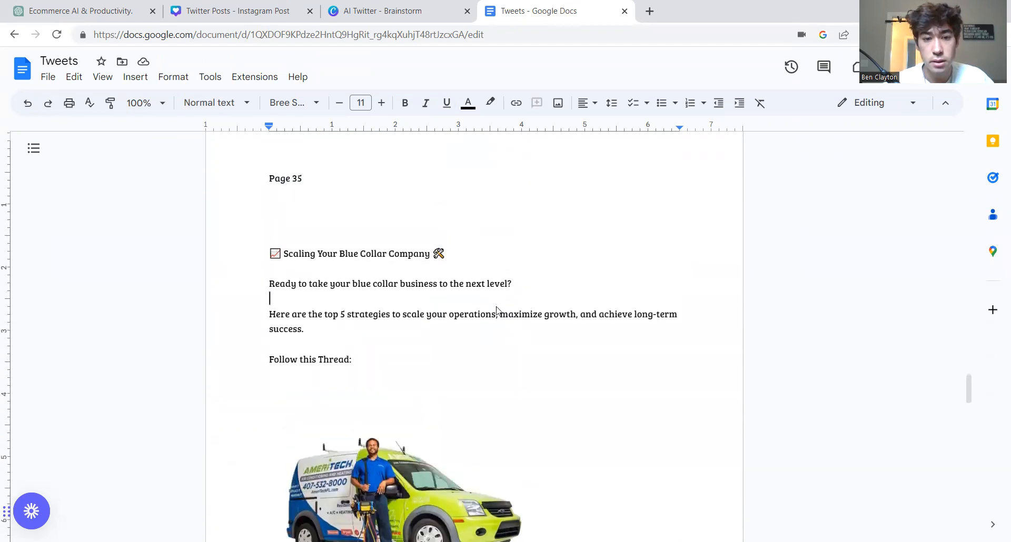
{"action": "scroll", "scroll_direction": "down", "scroll_amount": 3}
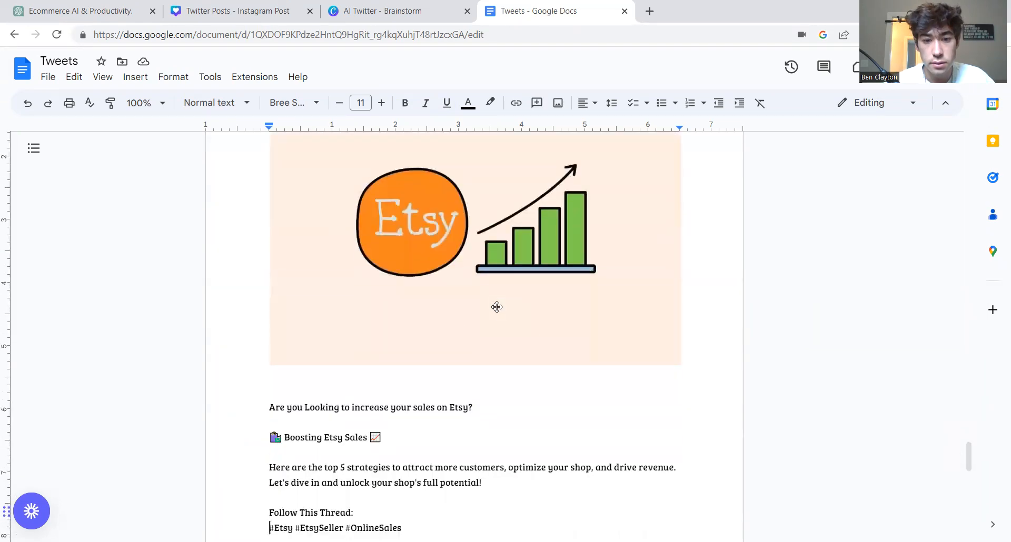
{"action": "scroll", "scroll_direction": "down", "scroll_amount": 3}
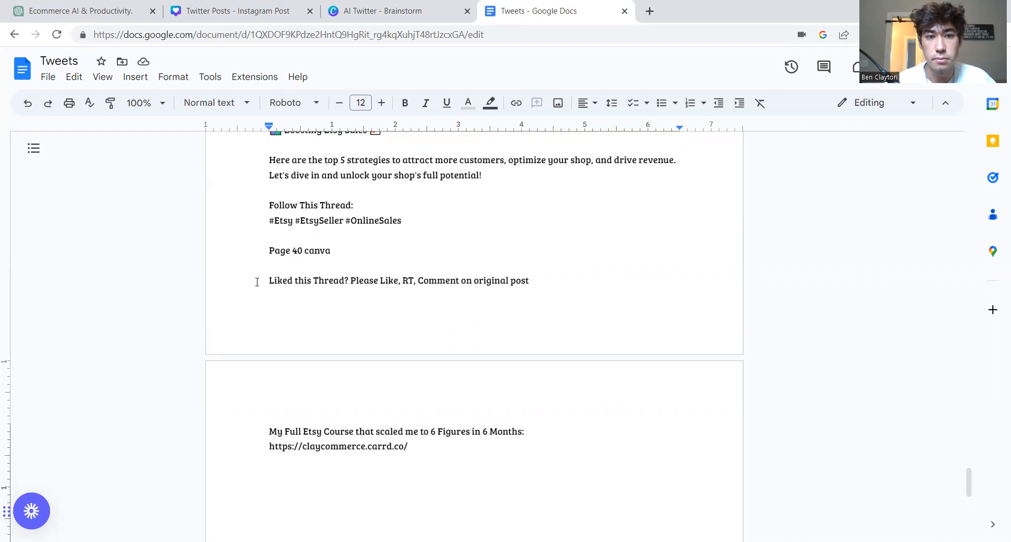
{"action": "mouse_move", "coordinate": [370, 243]}
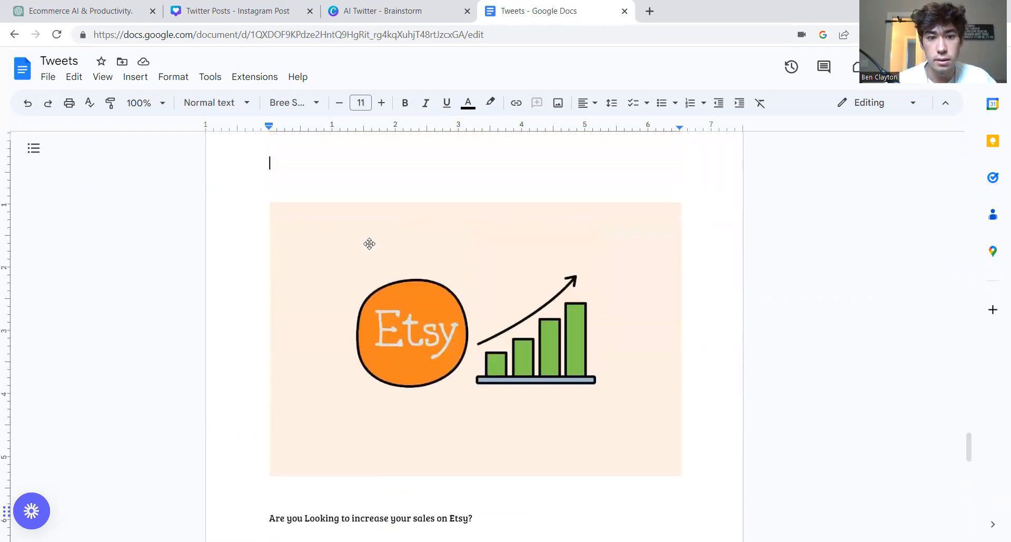
{"action": "scroll", "scroll_direction": "down", "scroll_amount": 3}
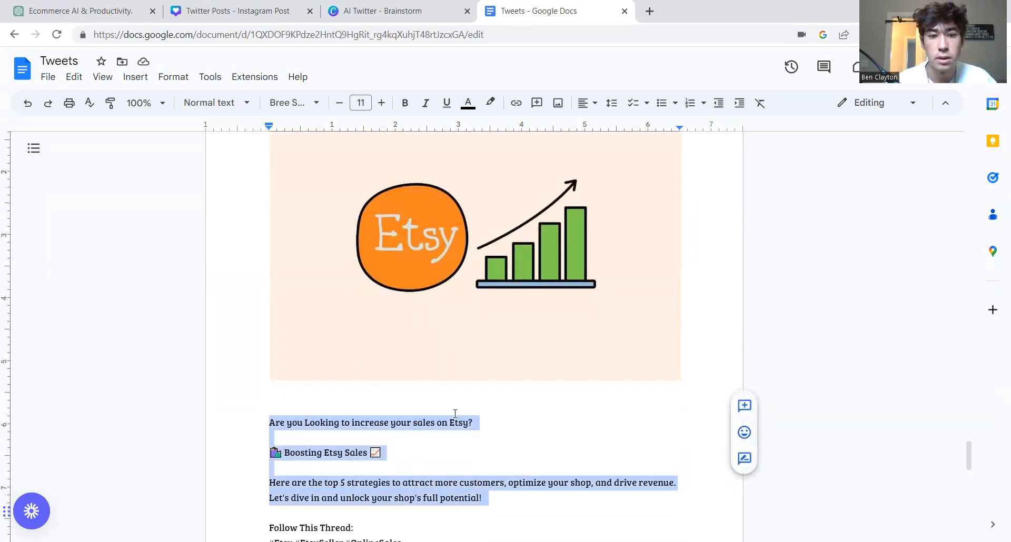
{"action": "left_click", "coordinate": [496, 441]}
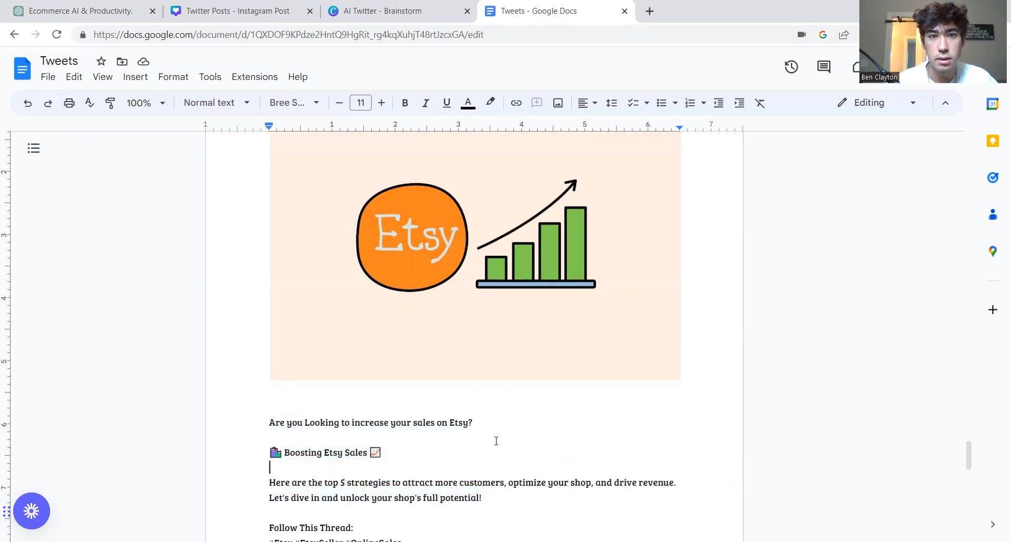
- Revisit the Find Profitable Niches slide in Twitter Posts, then switch to the AI Twitter brainstorm mind map
{"action": "left_click", "coordinate": [233, 11]}
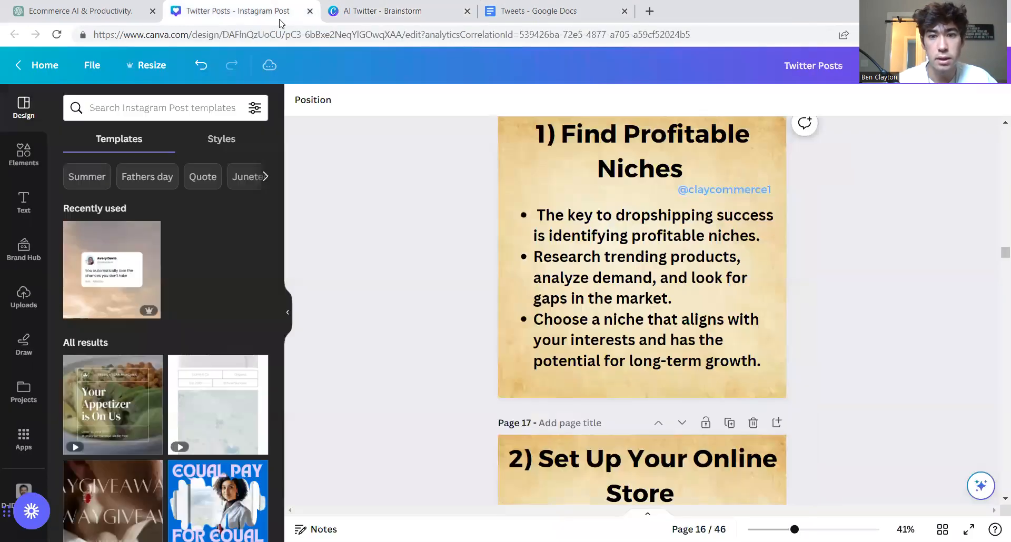
{"action": "left_click", "coordinate": [651, 287]}
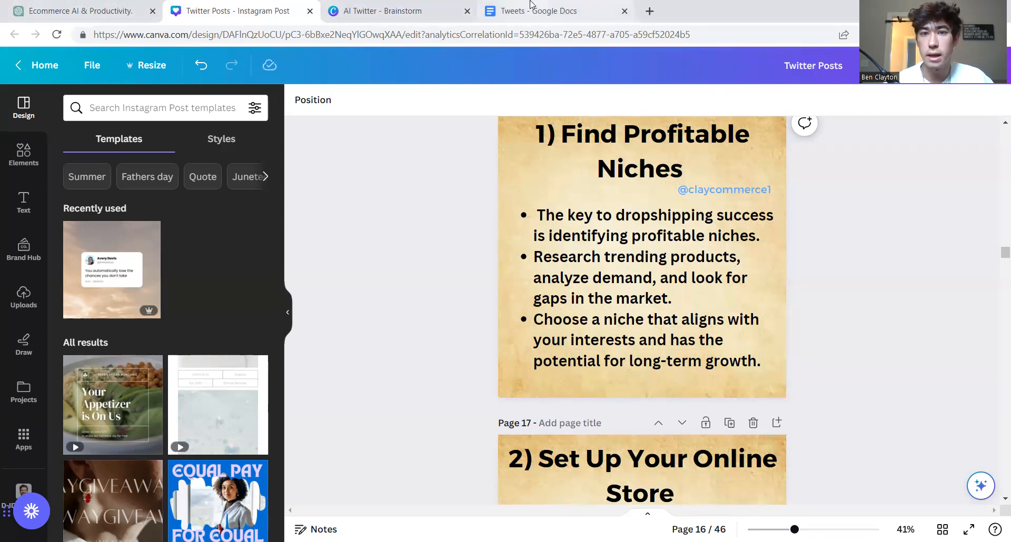
{"action": "mouse_move", "coordinate": [551, 12]}
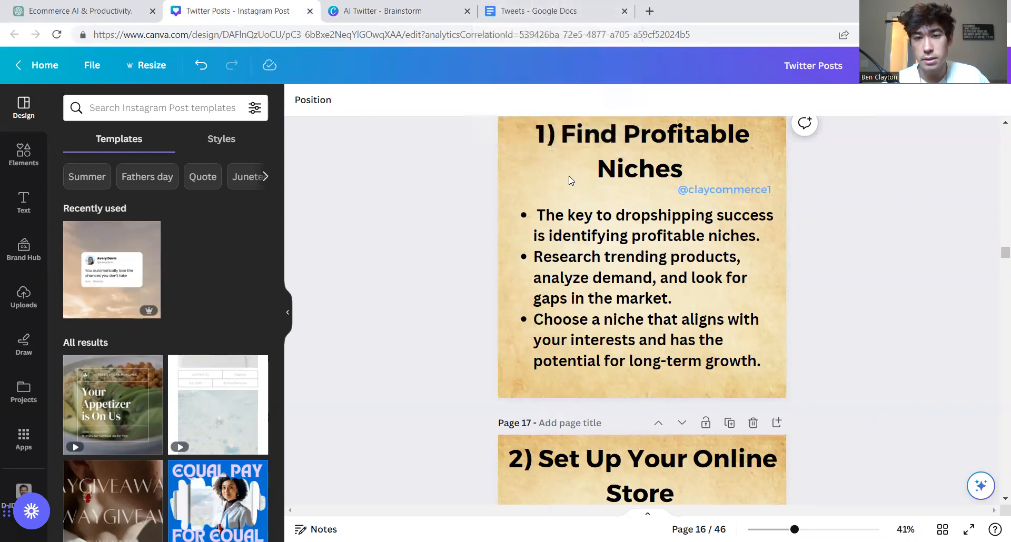
{"action": "left_click", "coordinate": [645, 291]}
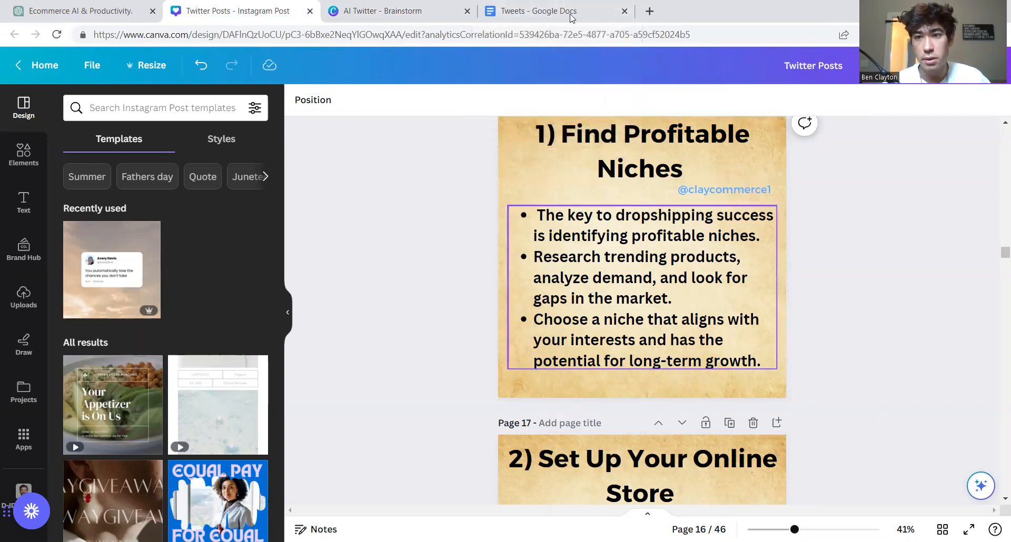
{"action": "mouse_move", "coordinate": [552, 11]}
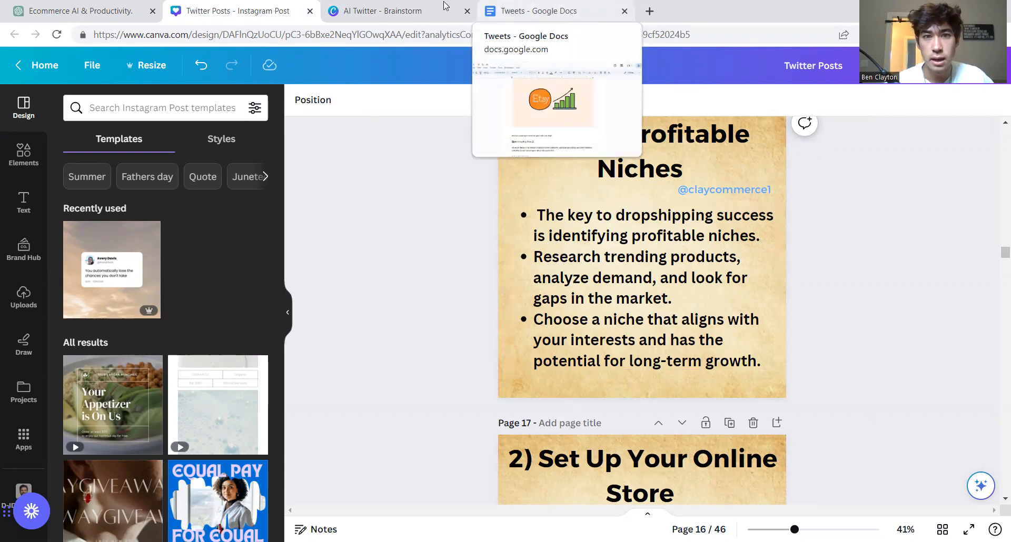
{"action": "mouse_move", "coordinate": [374, 11]}
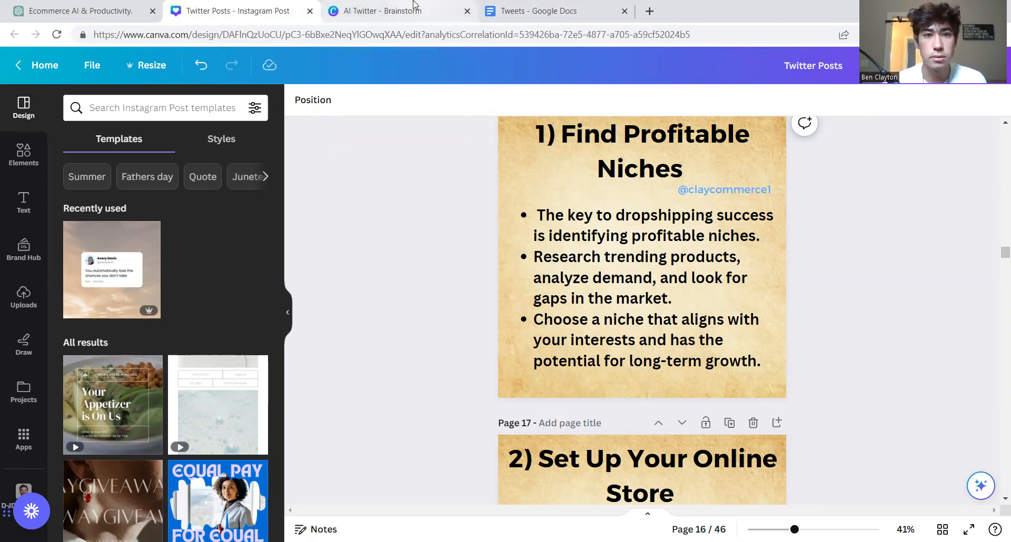
{"action": "mouse_move", "coordinate": [394, 11]}
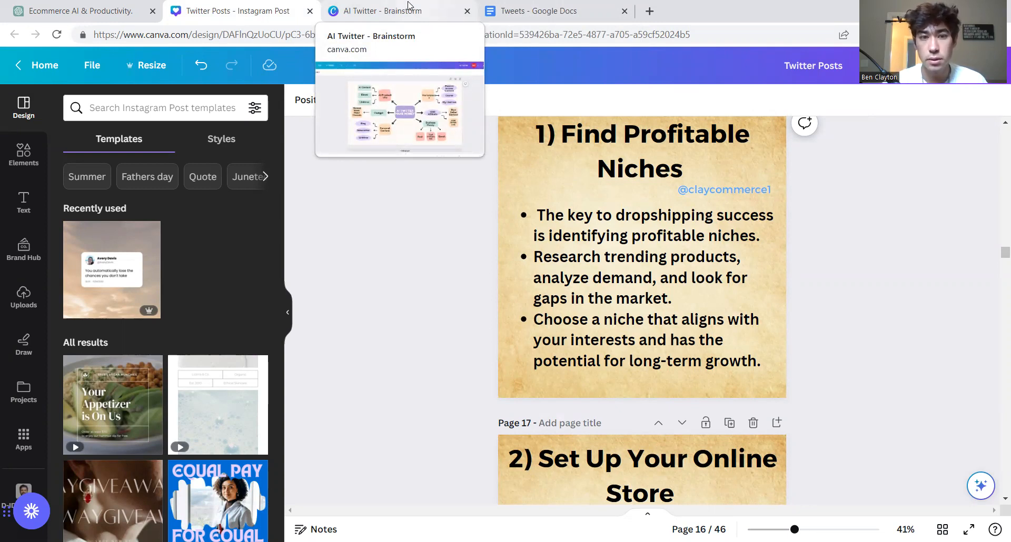
{"action": "left_click", "coordinate": [387, 12]}
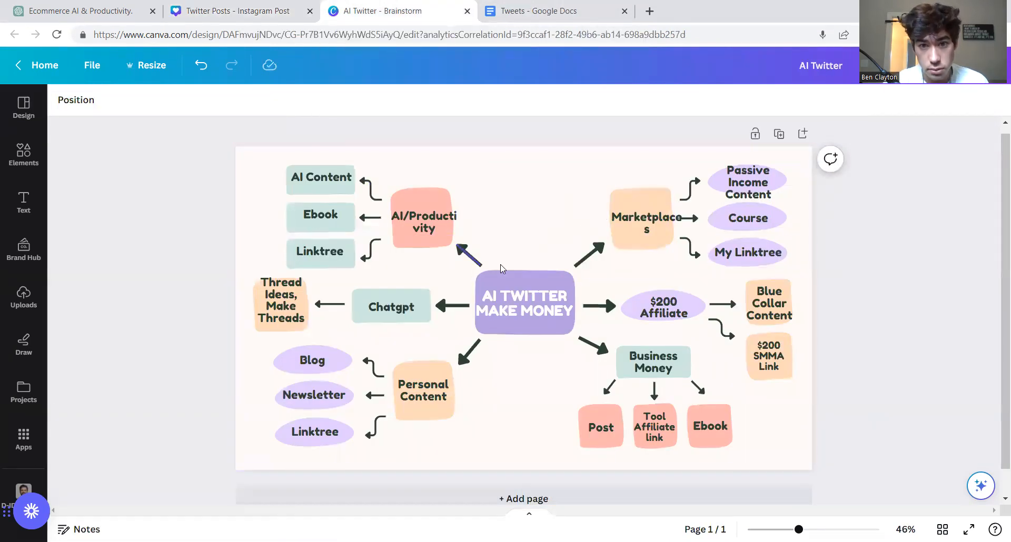
{"action": "left_click", "coordinate": [528, 234]}
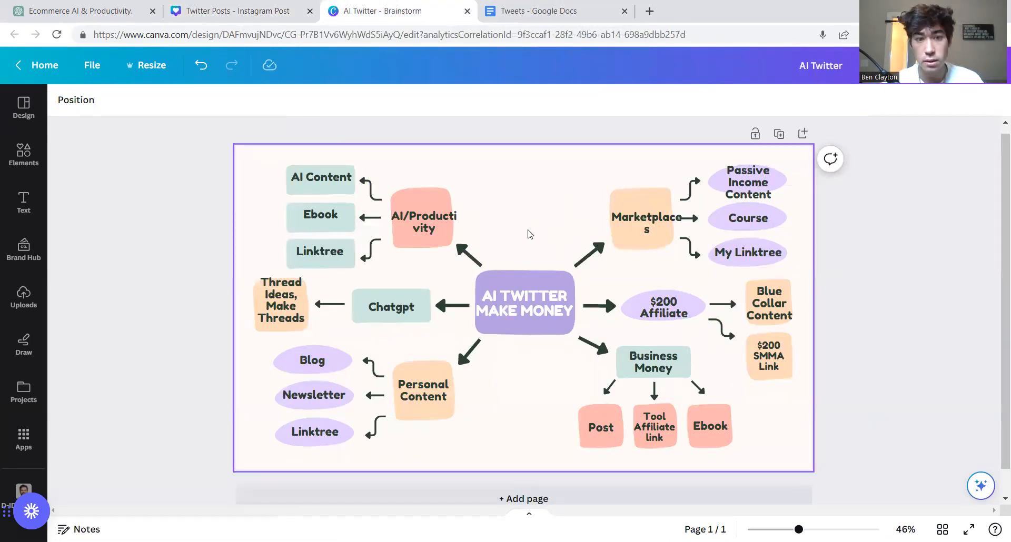
{"action": "left_click", "coordinate": [524, 302]}
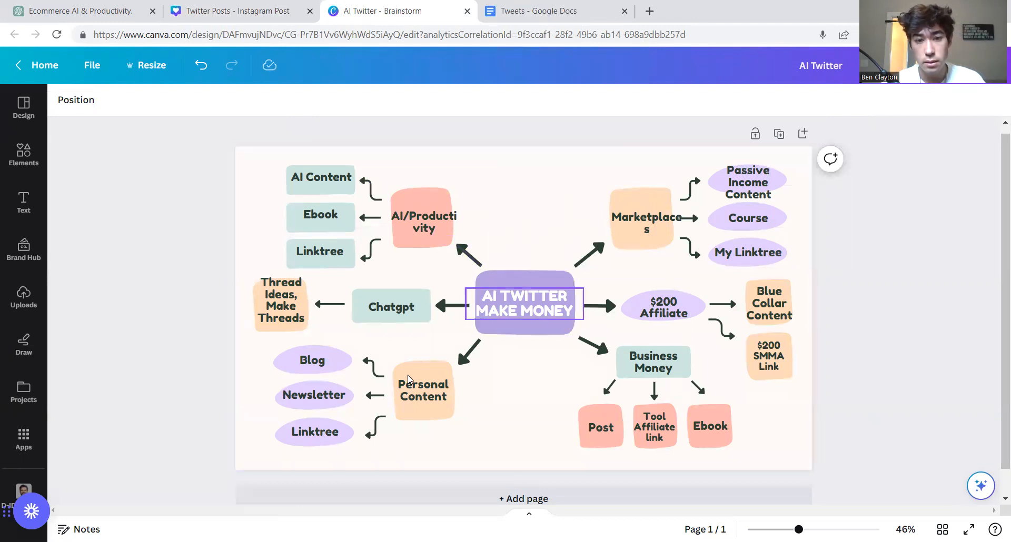
{"action": "left_click", "coordinate": [311, 360]}
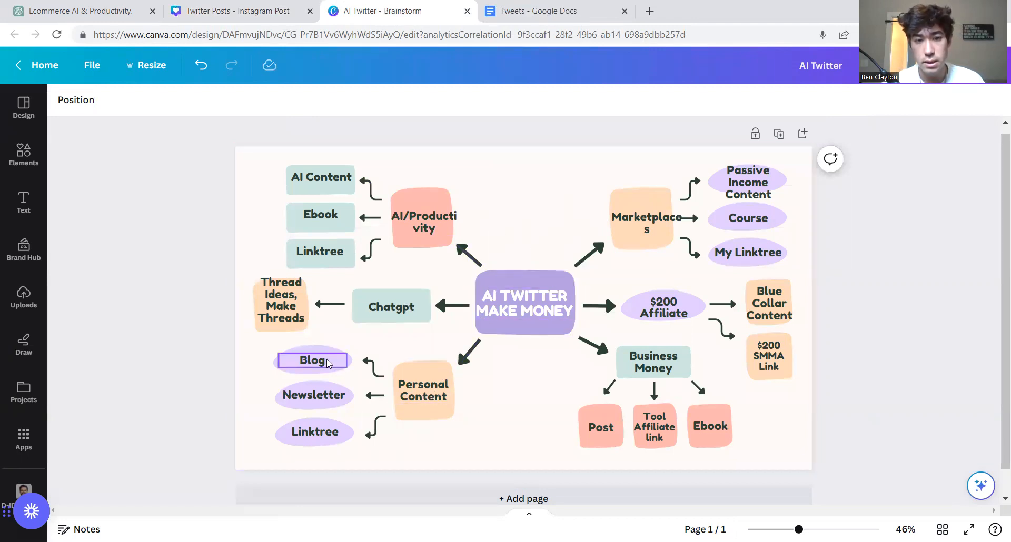
{"action": "left_click", "coordinate": [314, 395]}
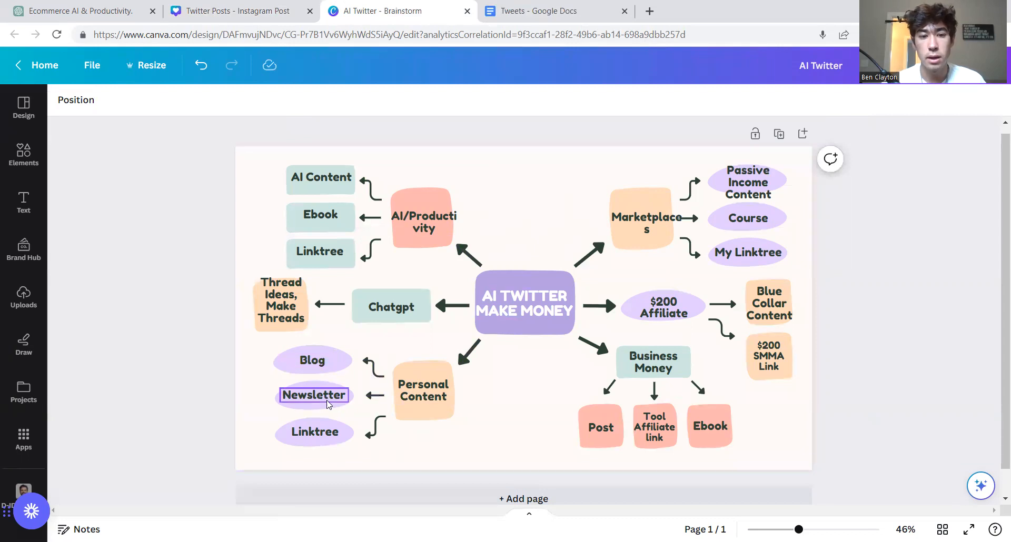
{"action": "left_click", "coordinate": [423, 222]}
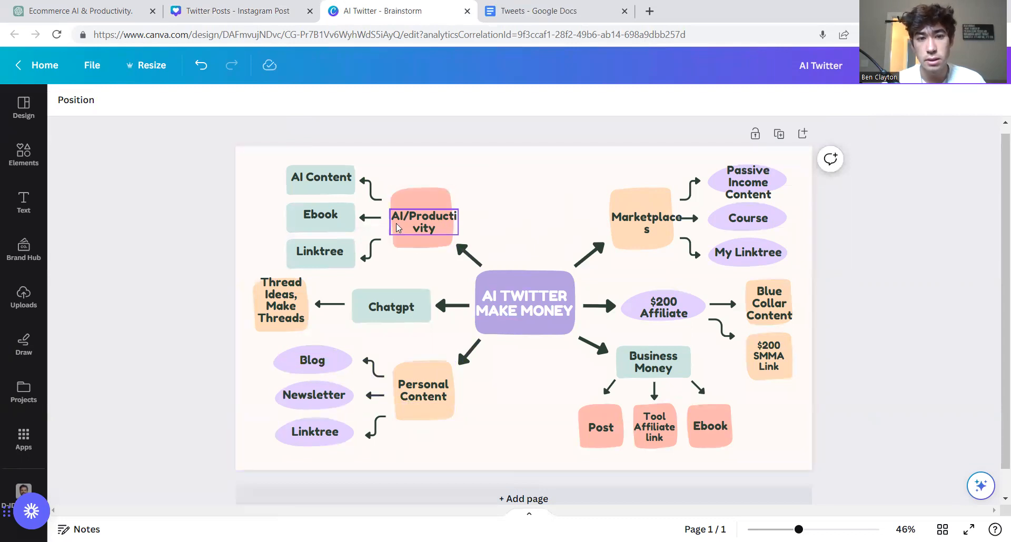
{"action": "left_click", "coordinate": [321, 215]}
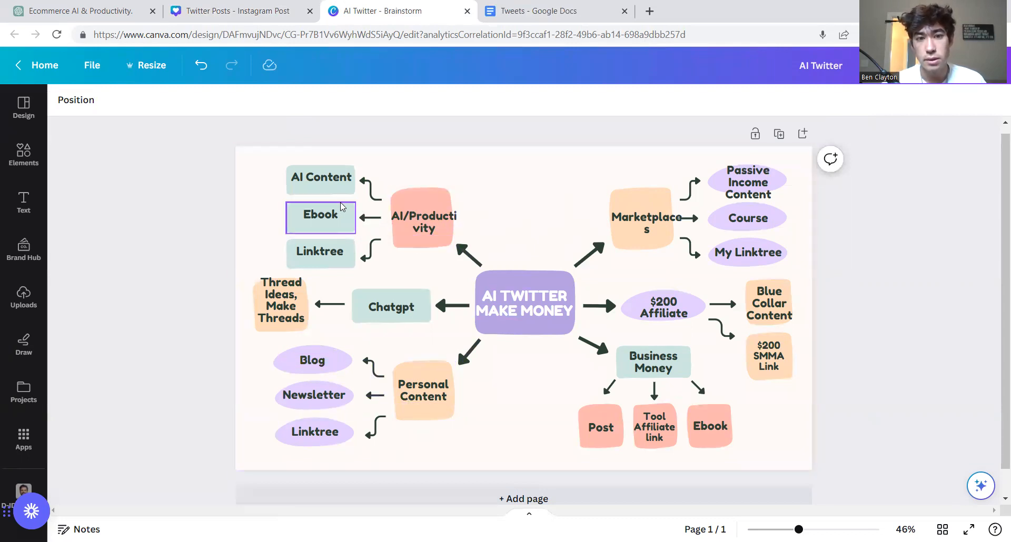
{"action": "left_click", "coordinate": [422, 222]}
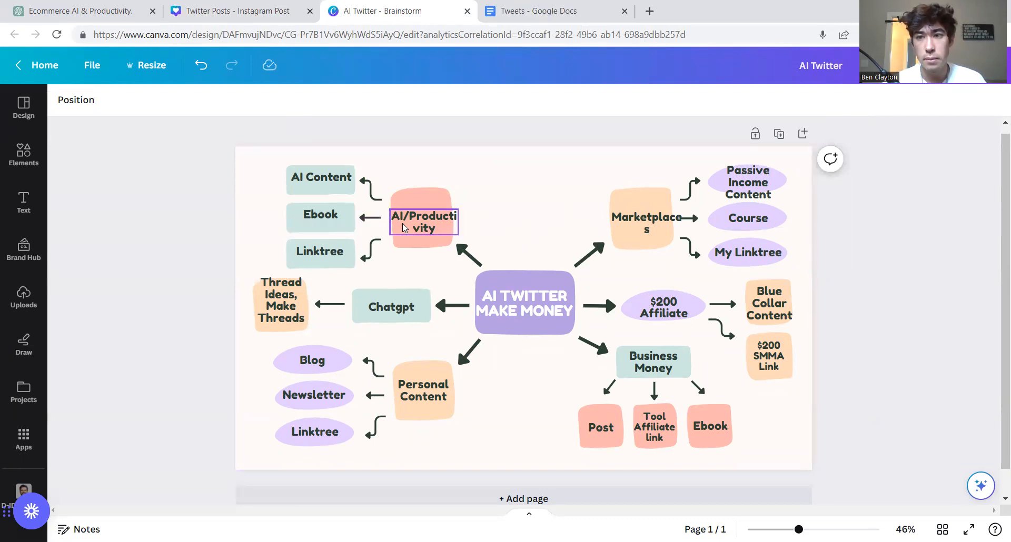
{"action": "left_click", "coordinate": [367, 219]}
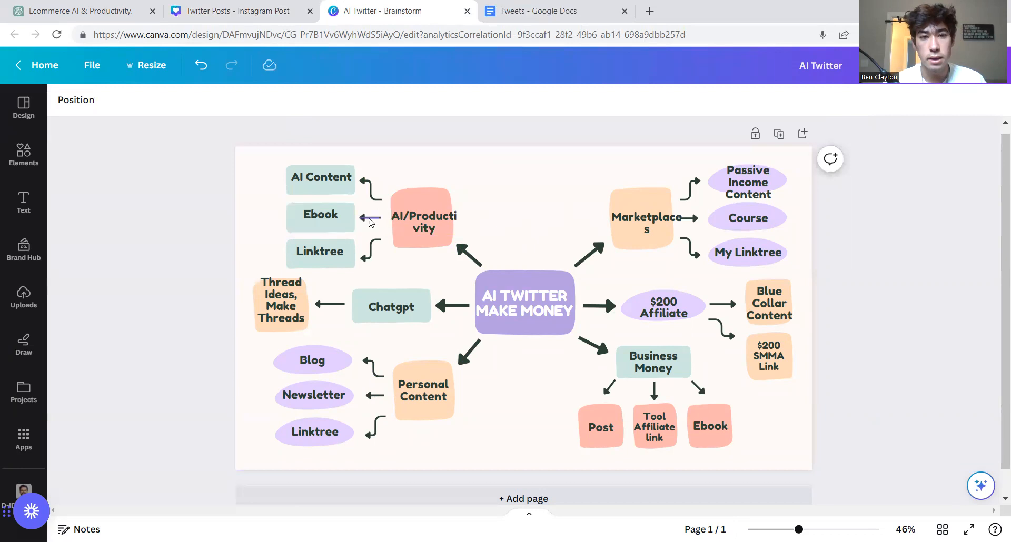
{"action": "left_click", "coordinate": [424, 221]}
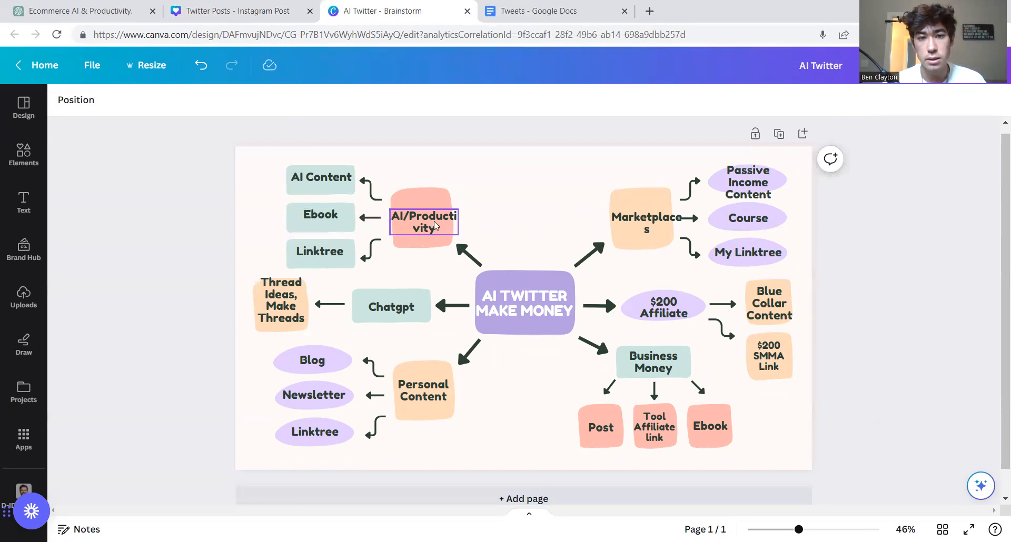
{"action": "mouse_move", "coordinate": [425, 245]}
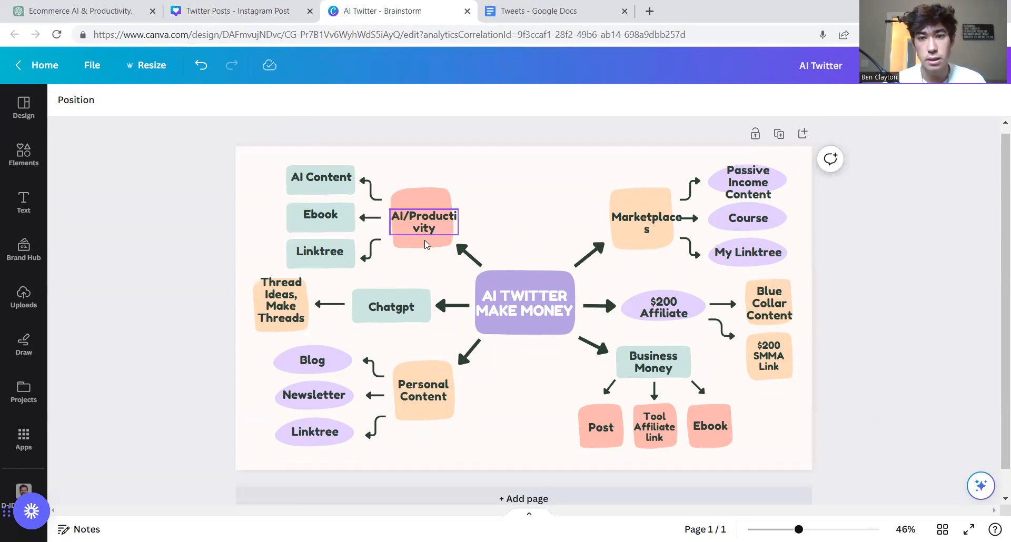
{"action": "left_click", "coordinate": [320, 214]}
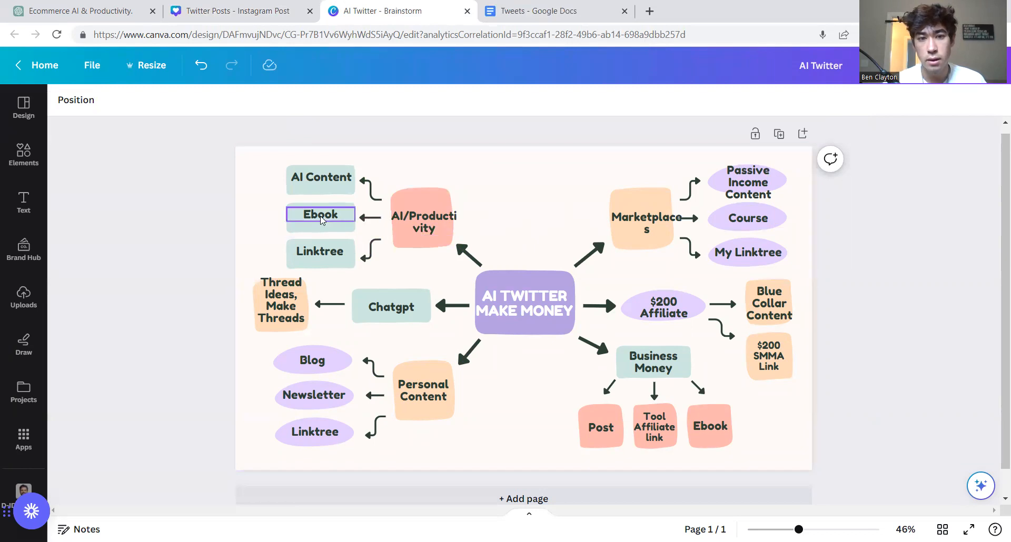
{"action": "left_click", "coordinate": [434, 272]}
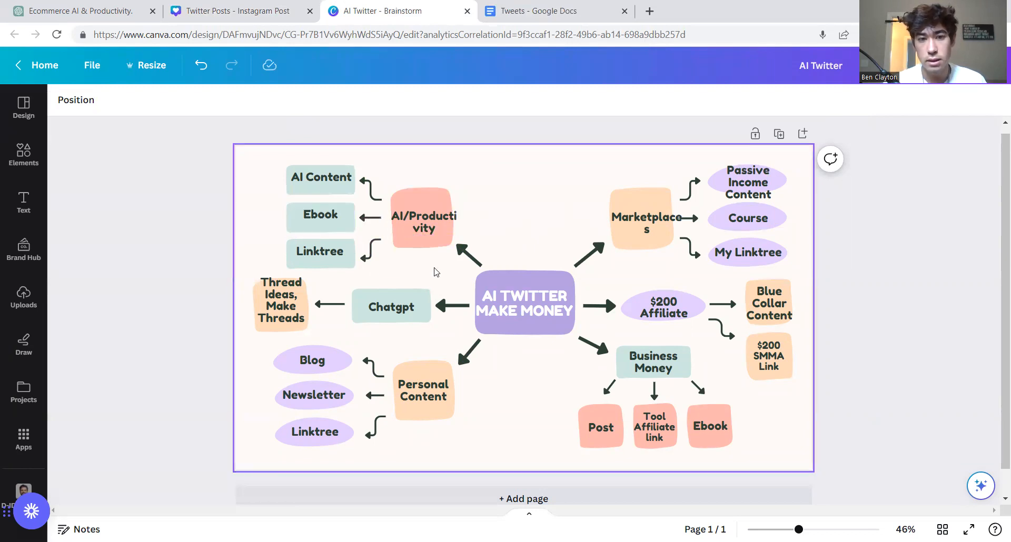
{"action": "left_click", "coordinate": [710, 426]}
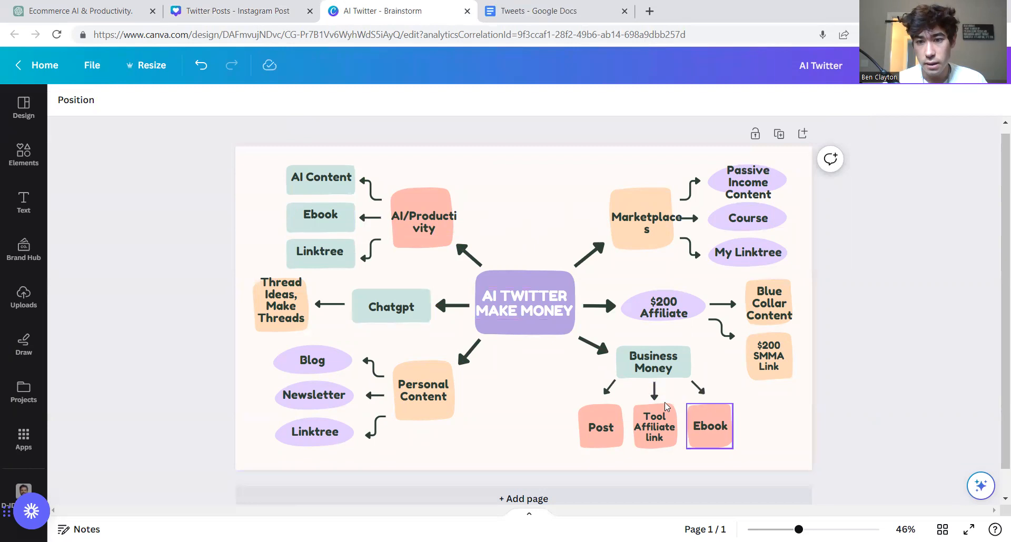
{"action": "left_click", "coordinate": [653, 362]}
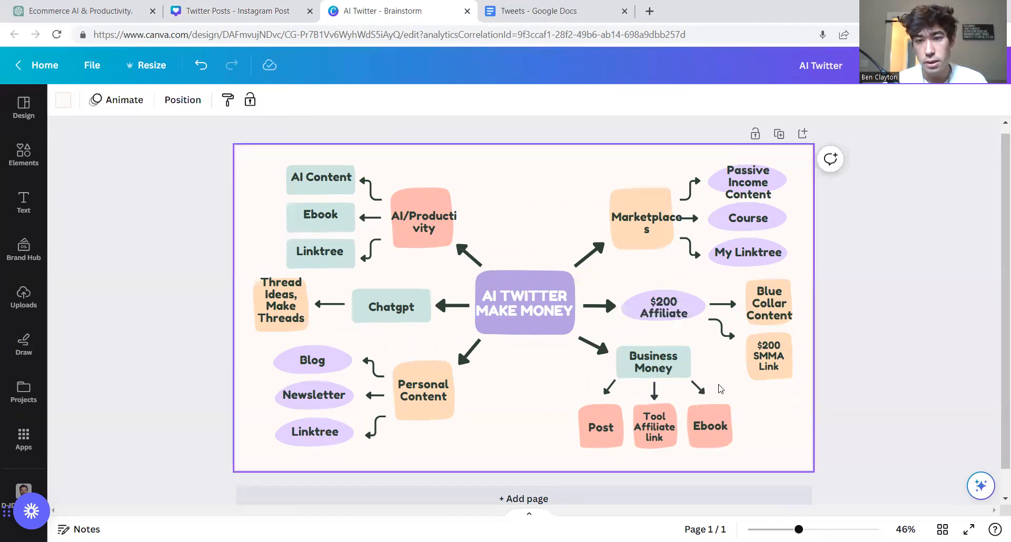
{"action": "left_click", "coordinate": [654, 427]}
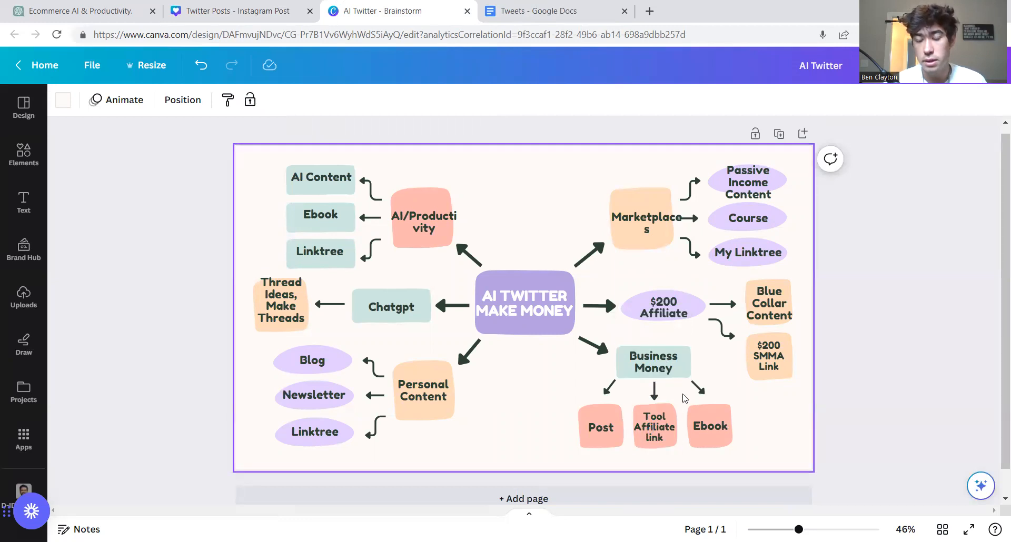
{"action": "left_click", "coordinate": [663, 307]}
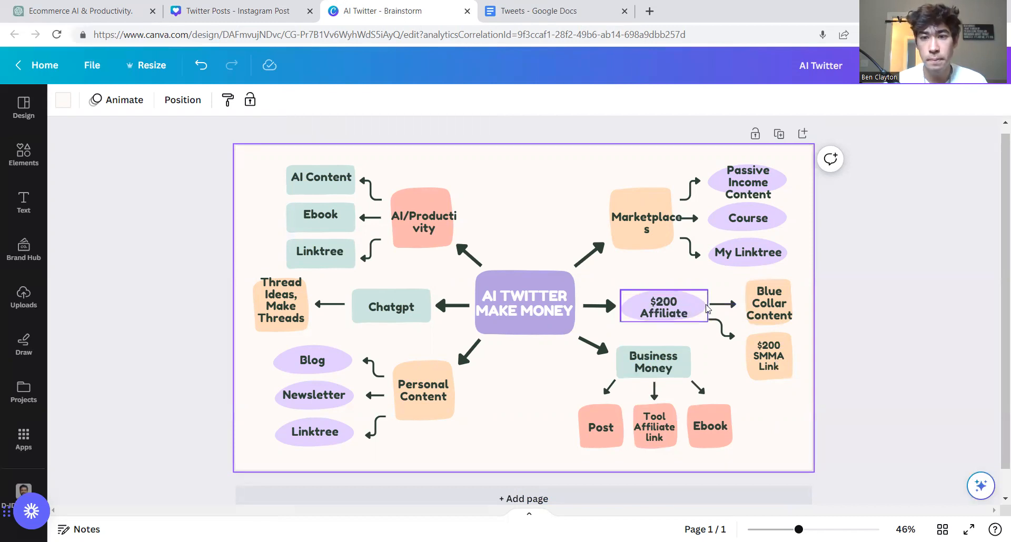
{"action": "left_click", "coordinate": [769, 302]}
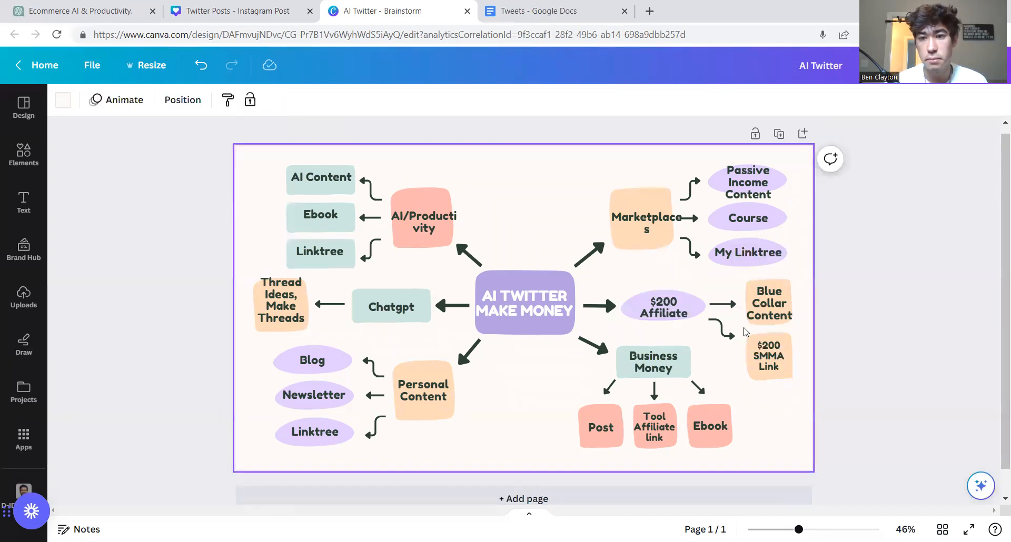
{"action": "left_click", "coordinate": [646, 224]}
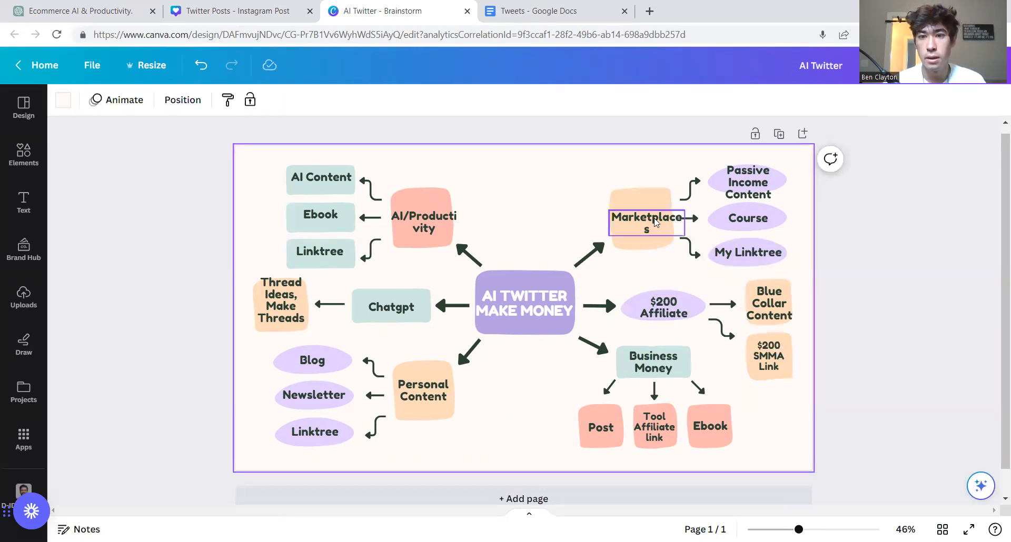
{"action": "left_click", "coordinate": [646, 223]}
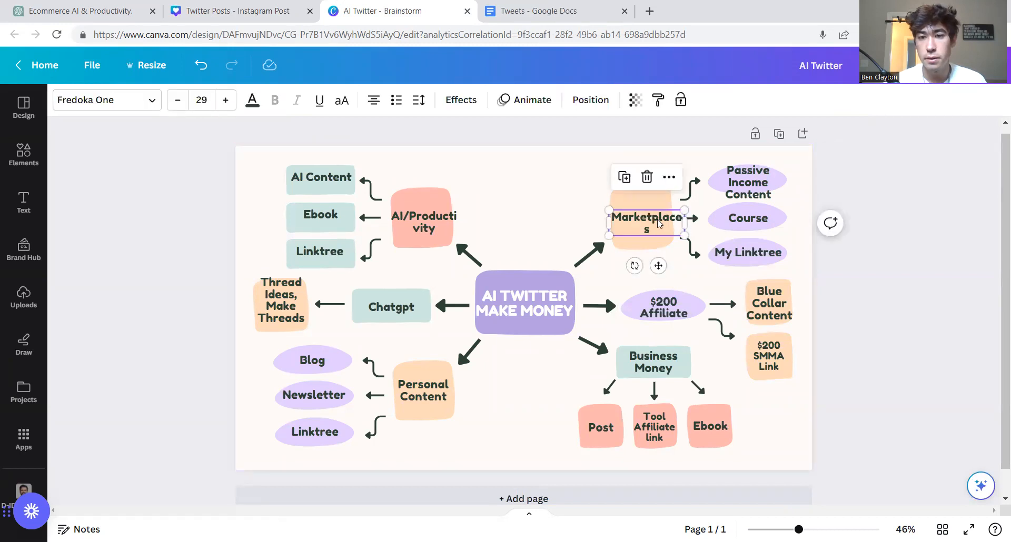
{"action": "left_click", "coordinate": [747, 252]}
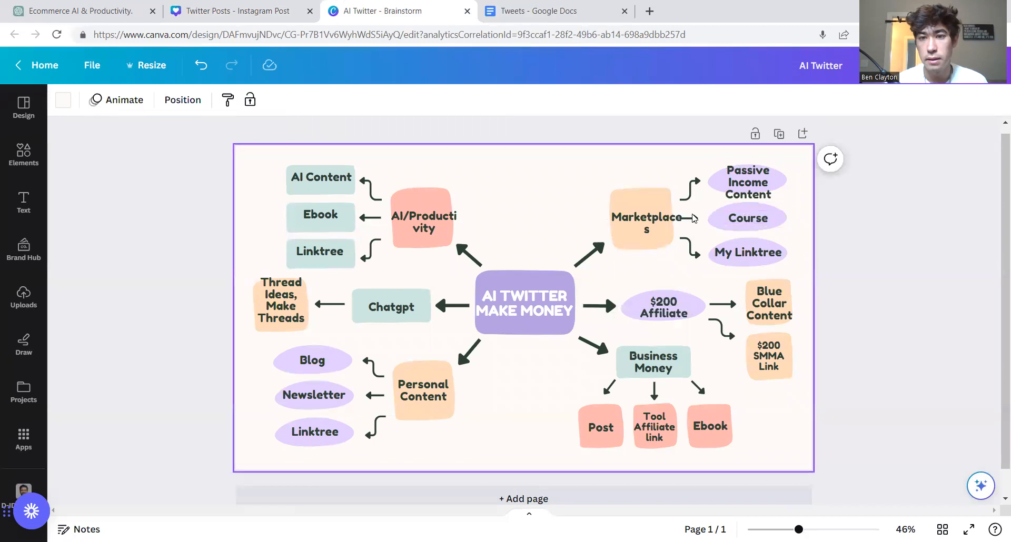
{"action": "left_click", "coordinate": [647, 224]}
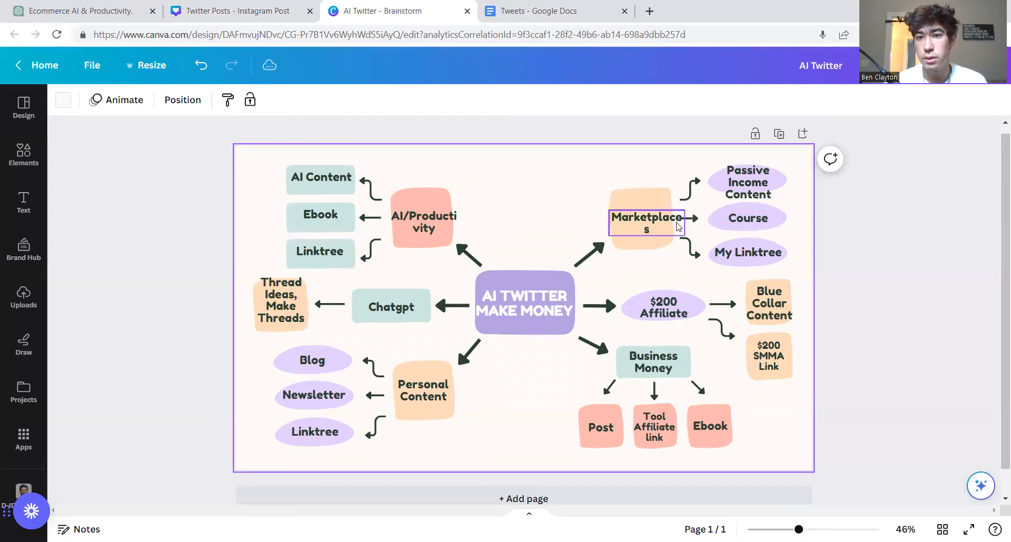
{"action": "left_click", "coordinate": [747, 182]}
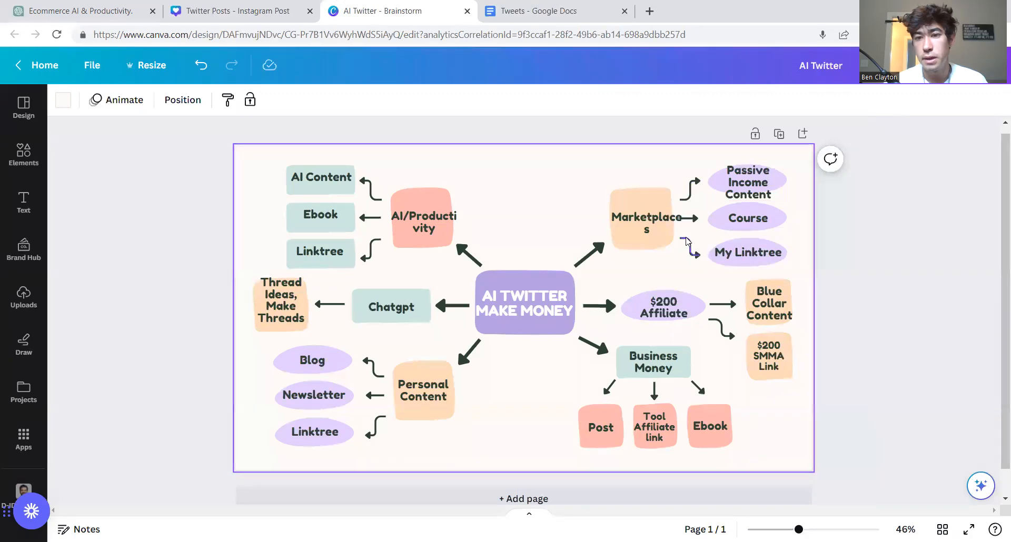
{"action": "left_click", "coordinate": [747, 218]}
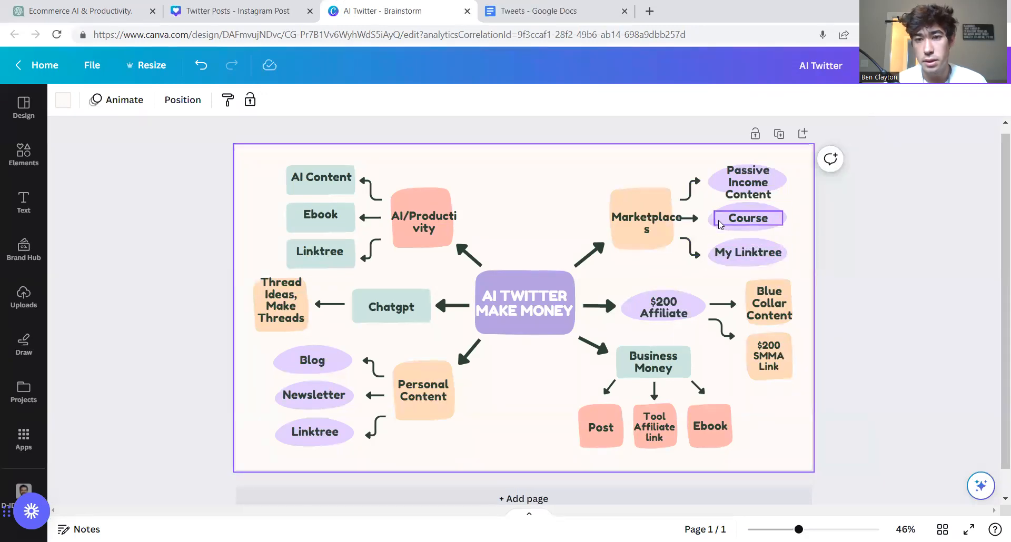
{"action": "left_click", "coordinate": [641, 224]}
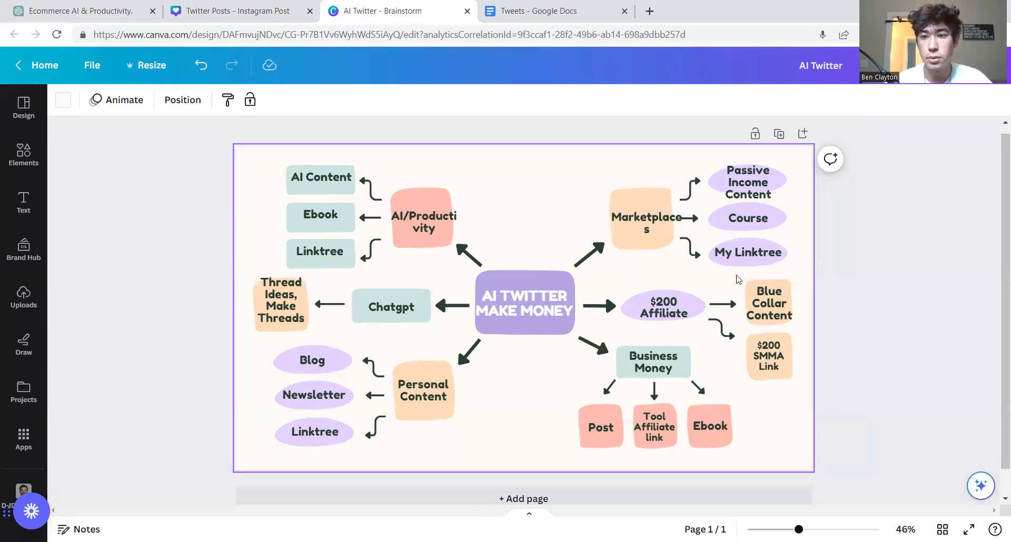
{"action": "mouse_move", "coordinate": [909, 358]}
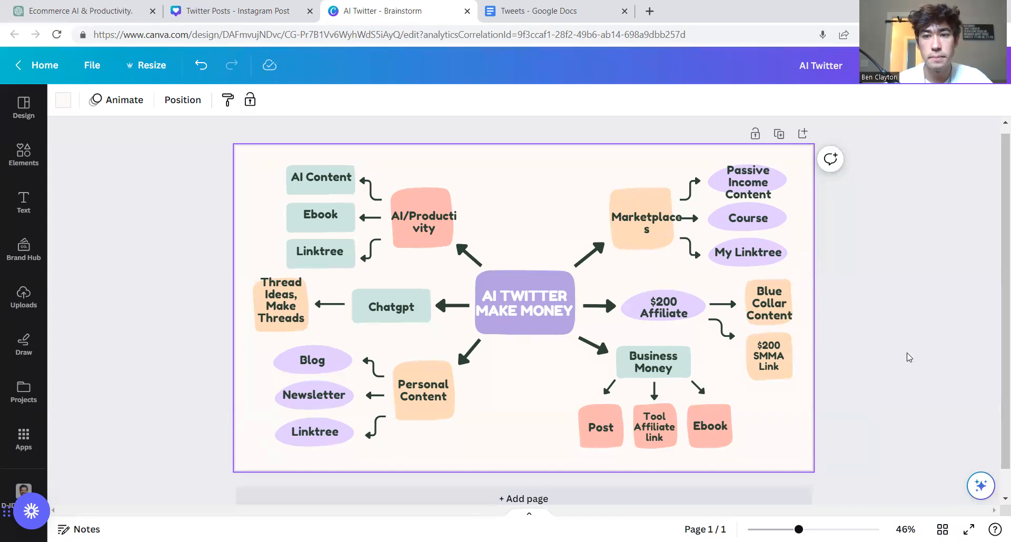